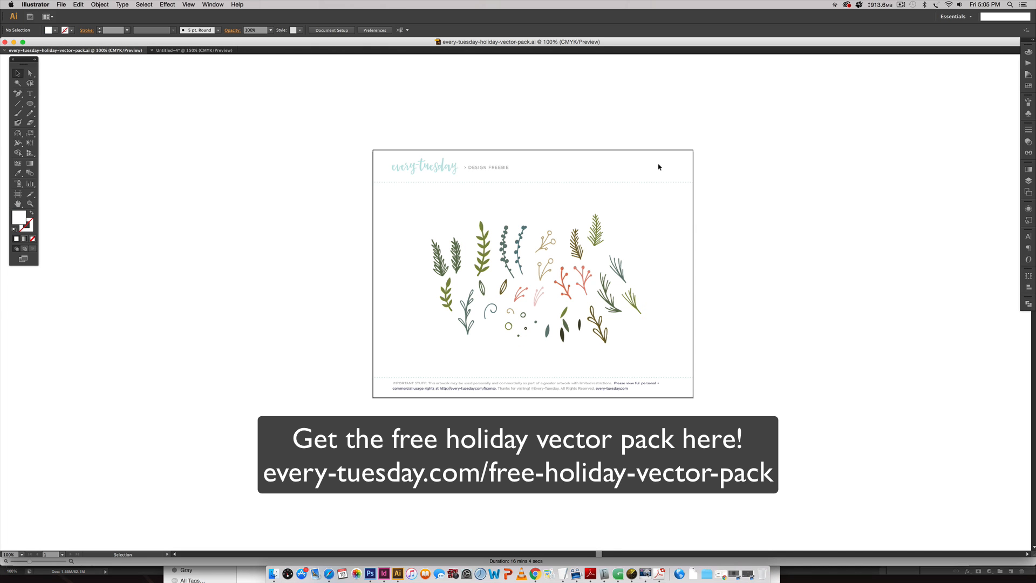
mouse_move(663, 171)
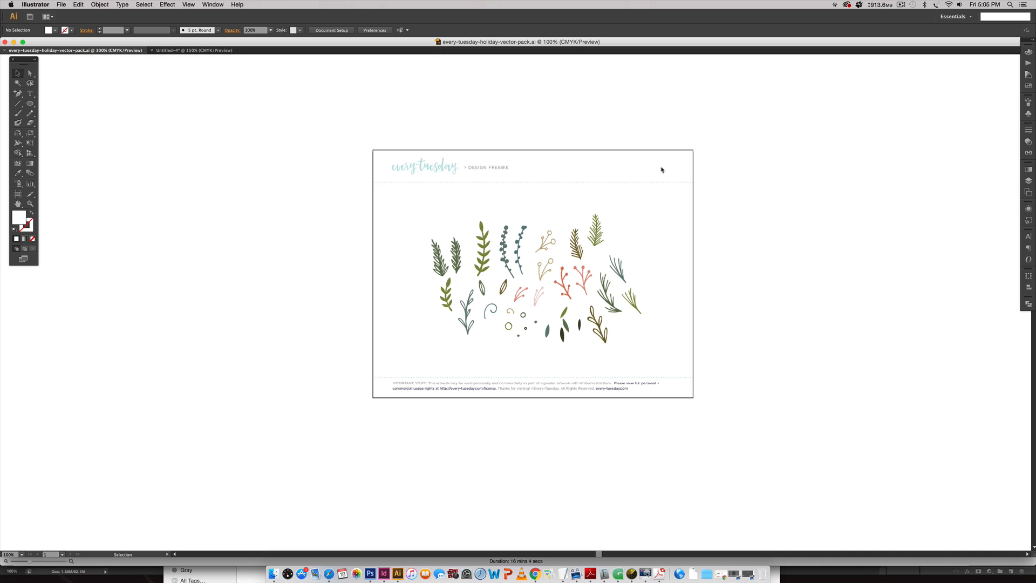
mouse_move(625, 175)
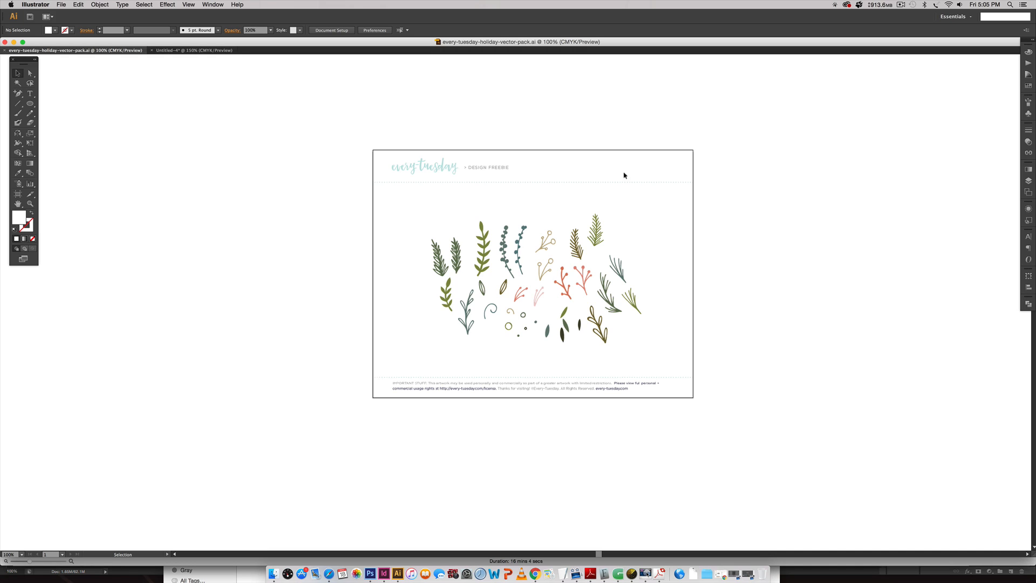
- Select all branch, berry and leaf artwork in the vector pack with Cmd+A
key("cmd+a")
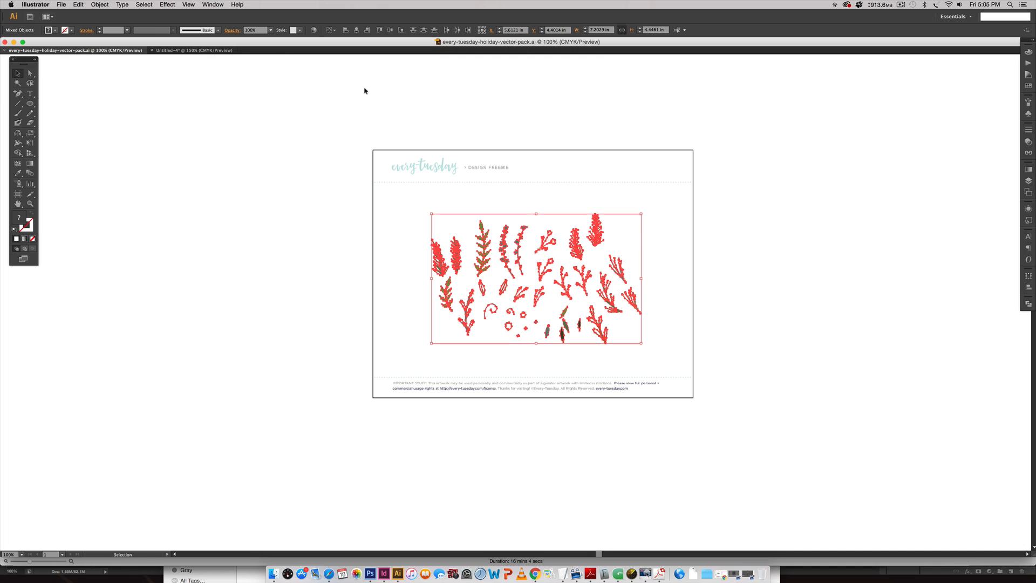
- Switch to the Untitled-4 wreath document and move the pasted branches off the artboard to the right
left_click(194, 49)
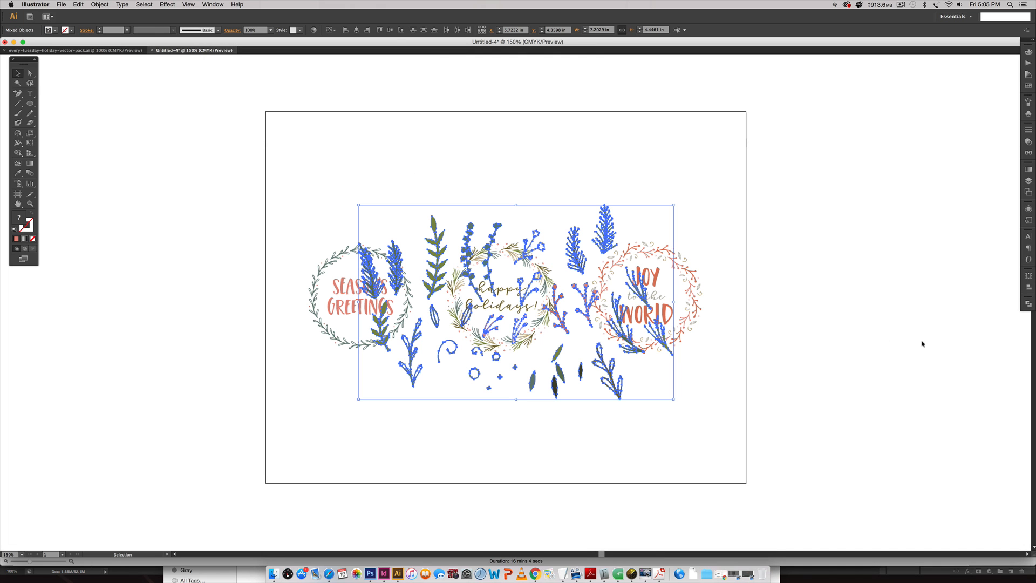
left_click_drag(516, 298, 846, 343)
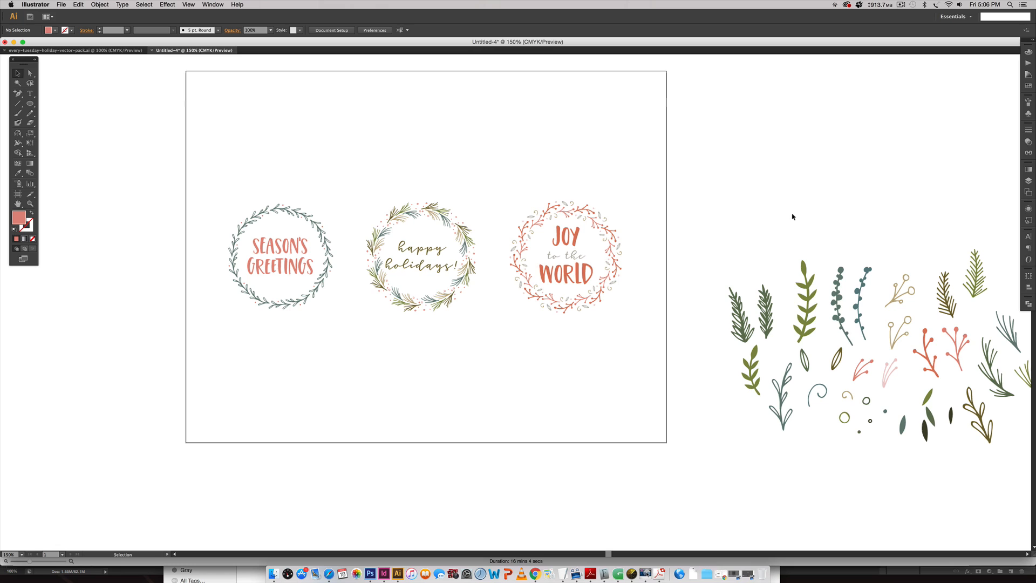
mouse_move(1016, 182)
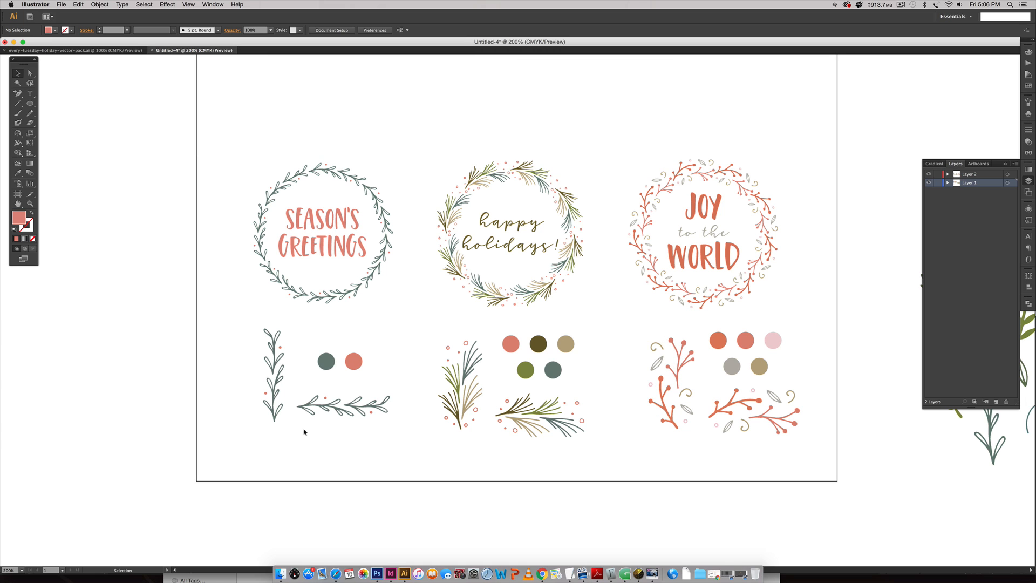
- Duplicate the pine sprig above the artboard and stack a second copy beneath it
key("space")
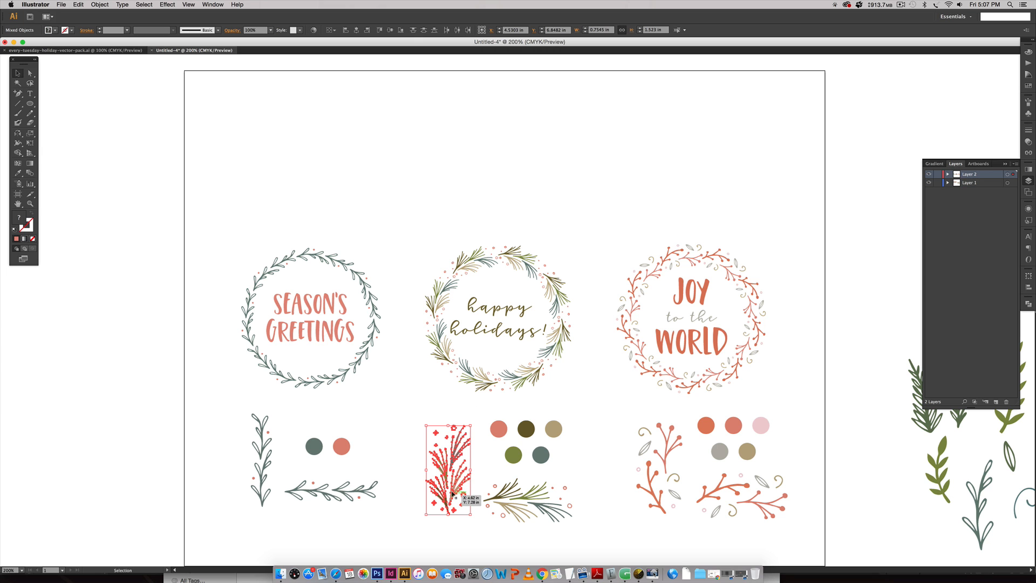
key("space")
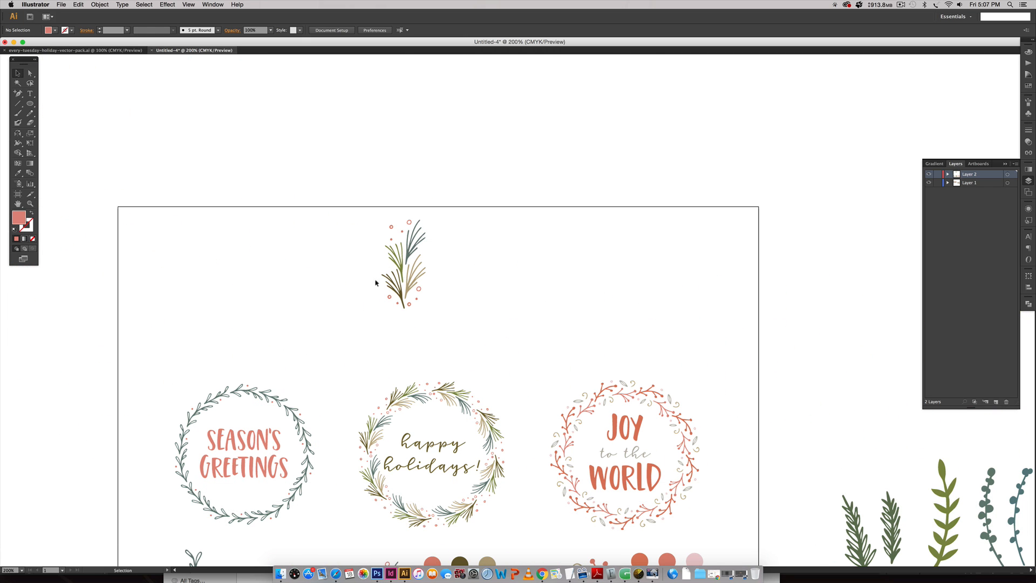
mouse_move(445, 353)
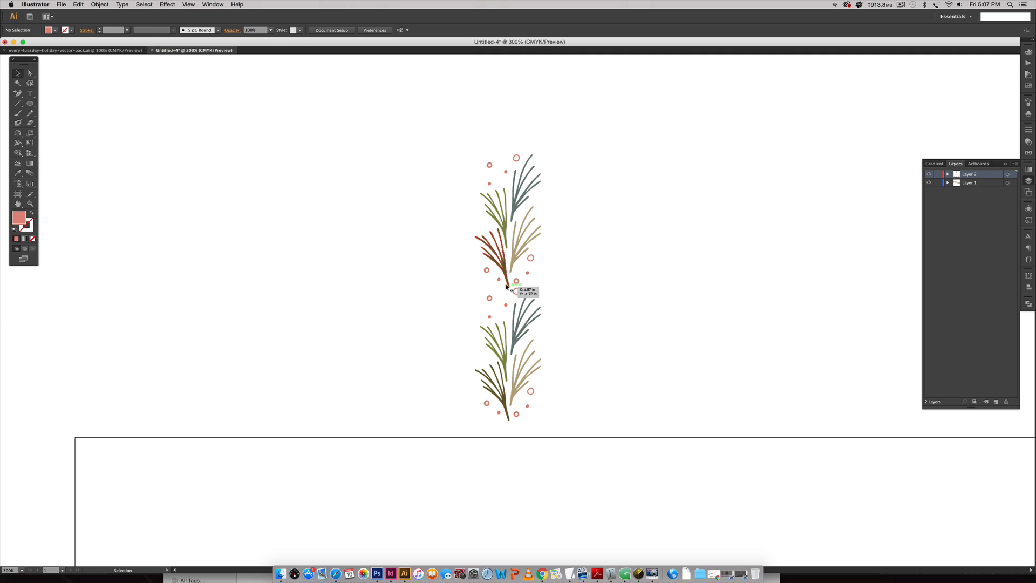
- Reposition the lower pine sprig so it meets the upper one and check the fit
left_click(508, 285)
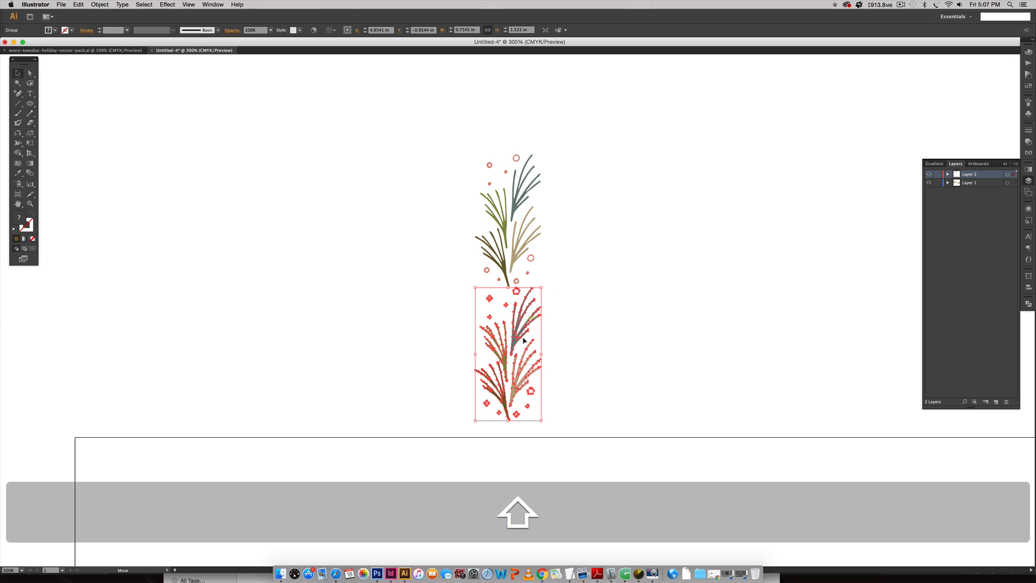
left_click_drag(507, 355, 507, 221)
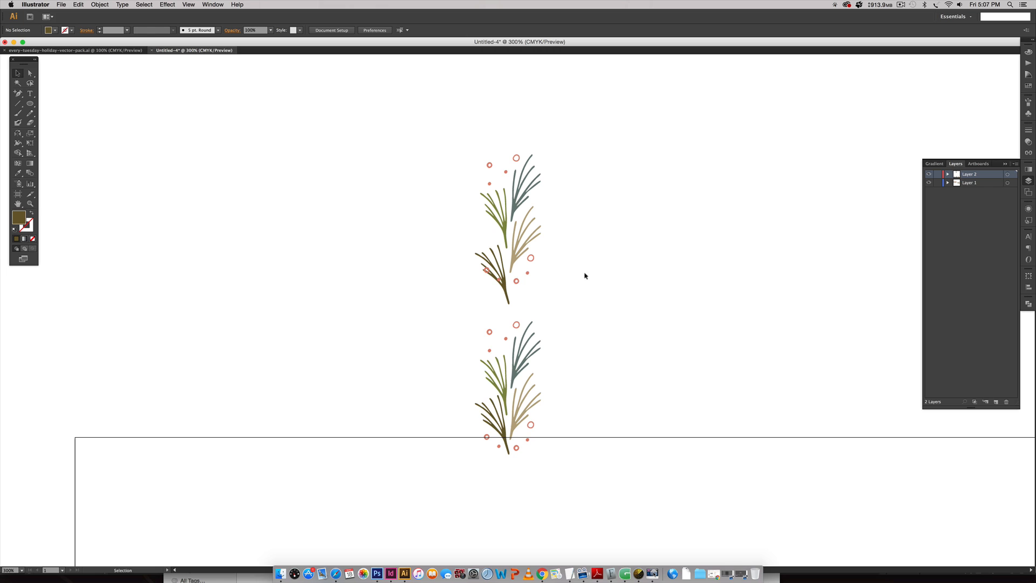
left_click(509, 386)
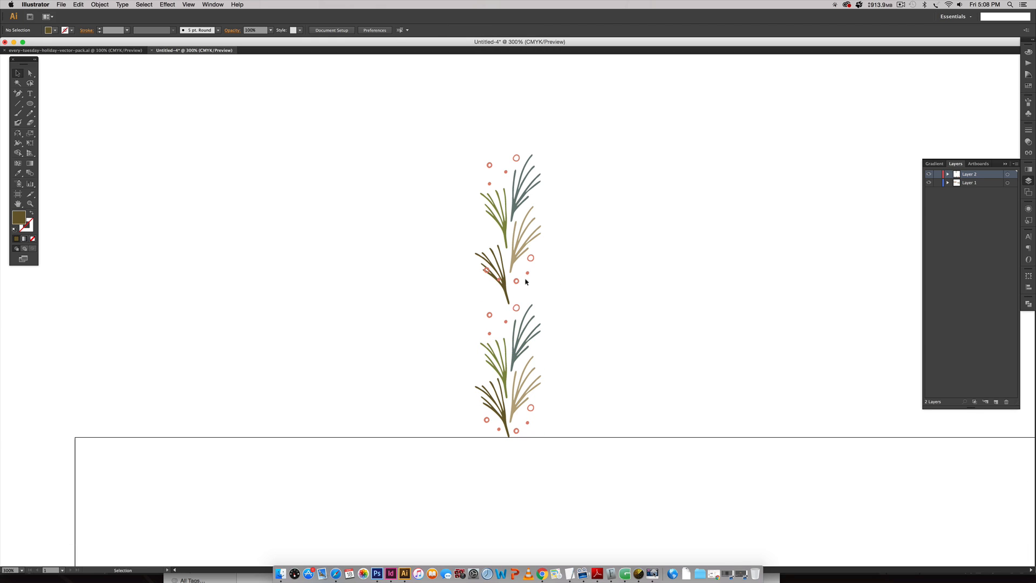
mouse_move(573, 293)
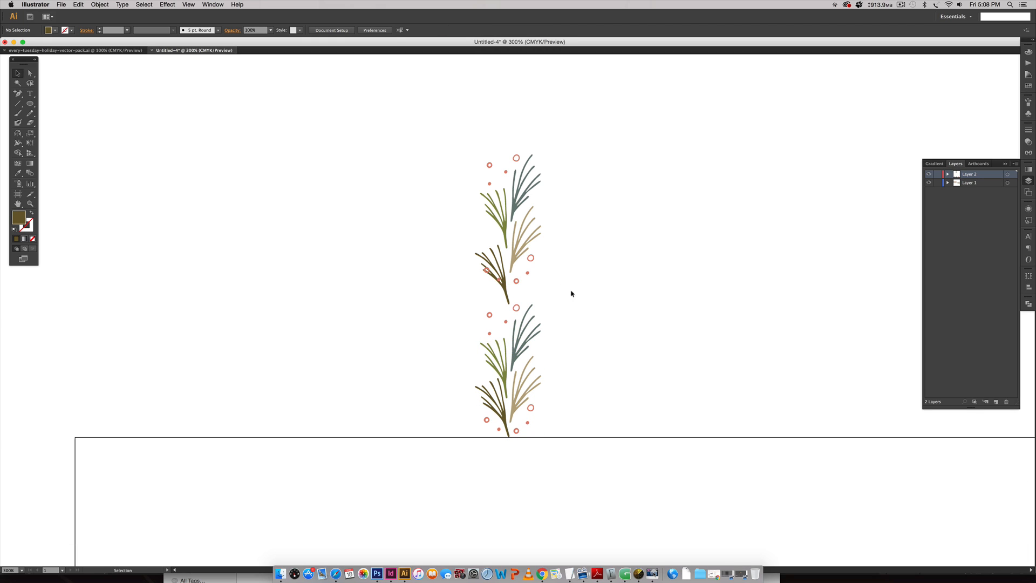
mouse_move(588, 292)
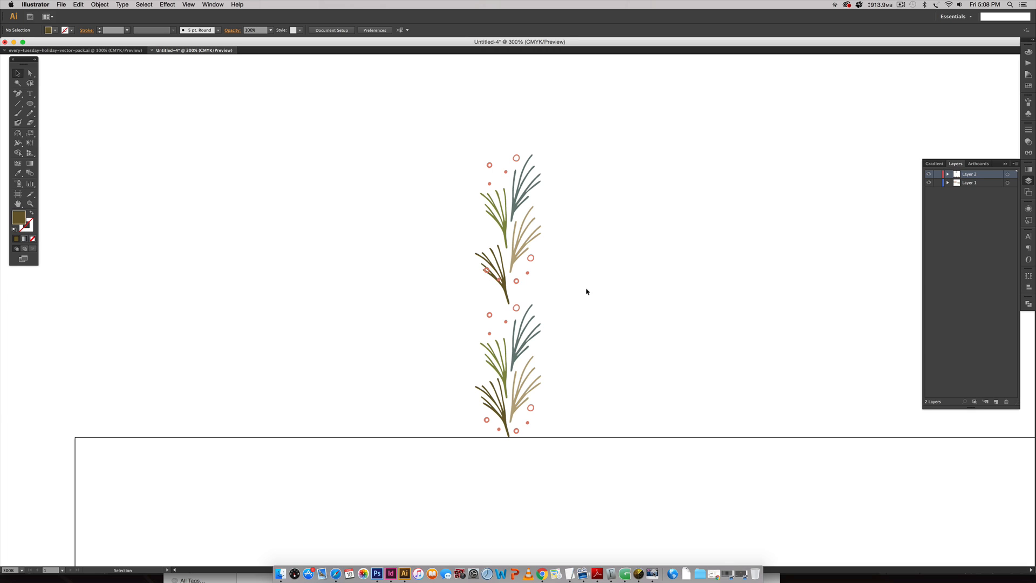
mouse_move(588, 292)
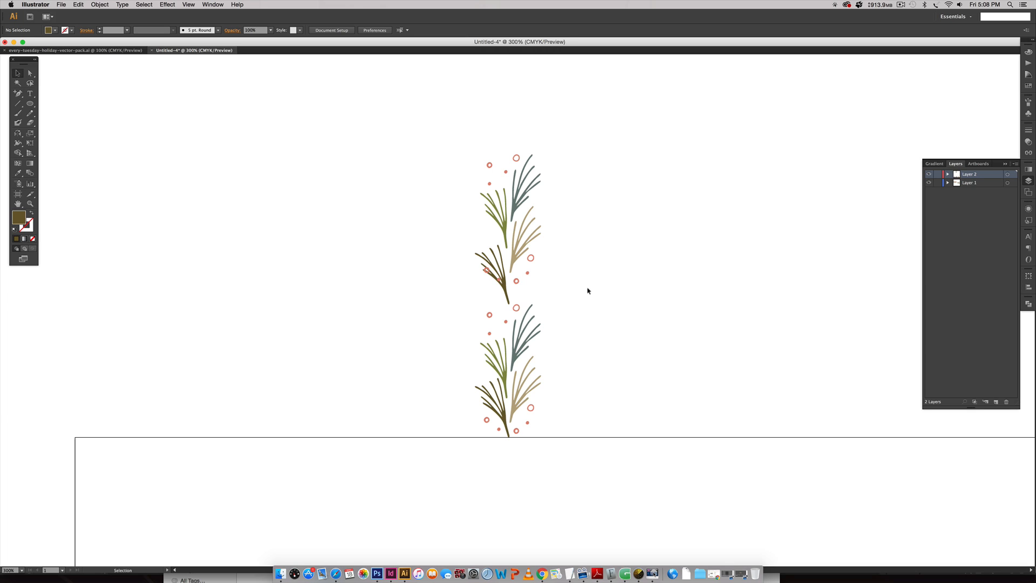
mouse_move(542, 252)
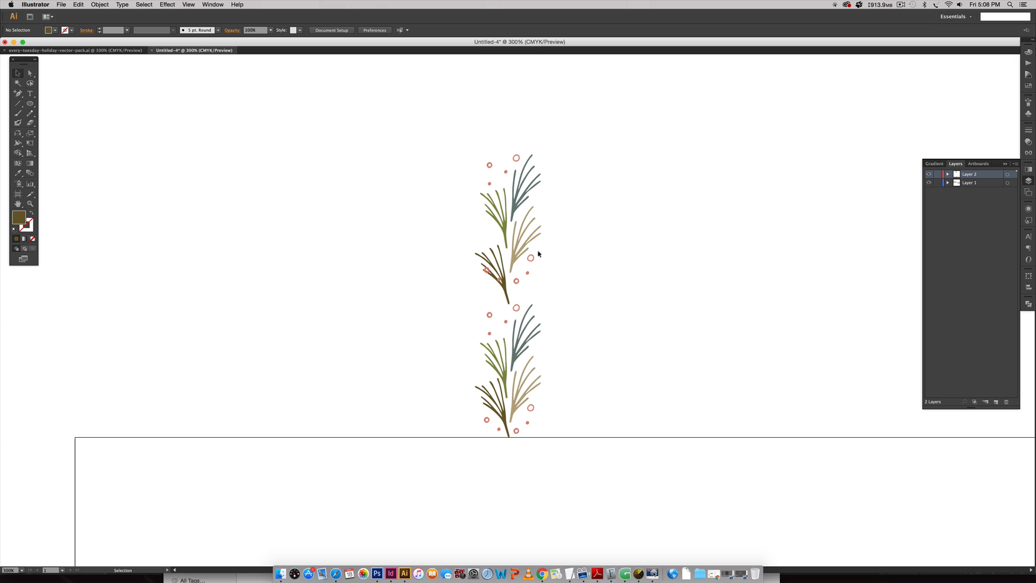
mouse_move(613, 355)
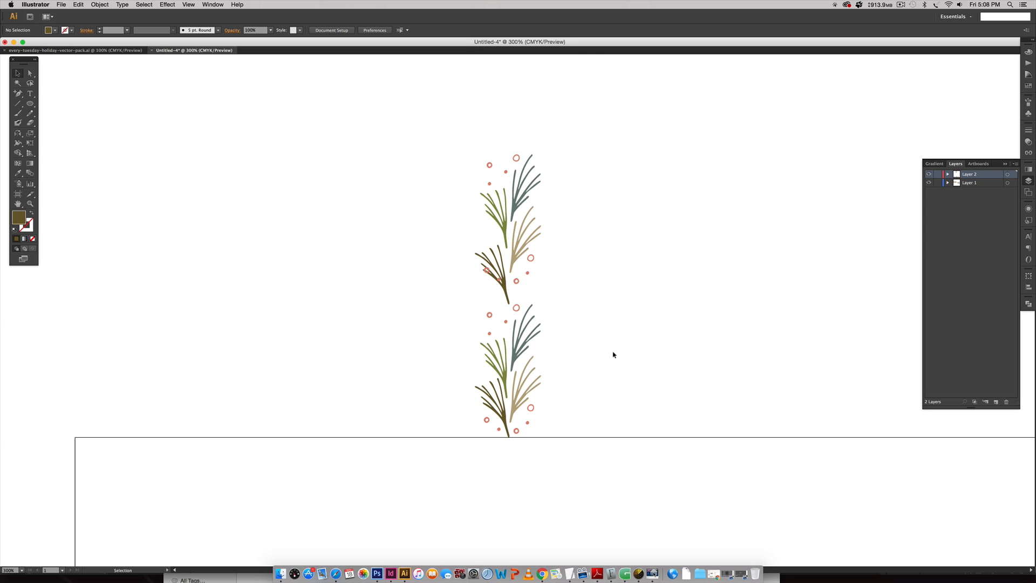
- Undo the overshot nudges and place a grey laurel sprig copy above the artboard
key("cmd+z")
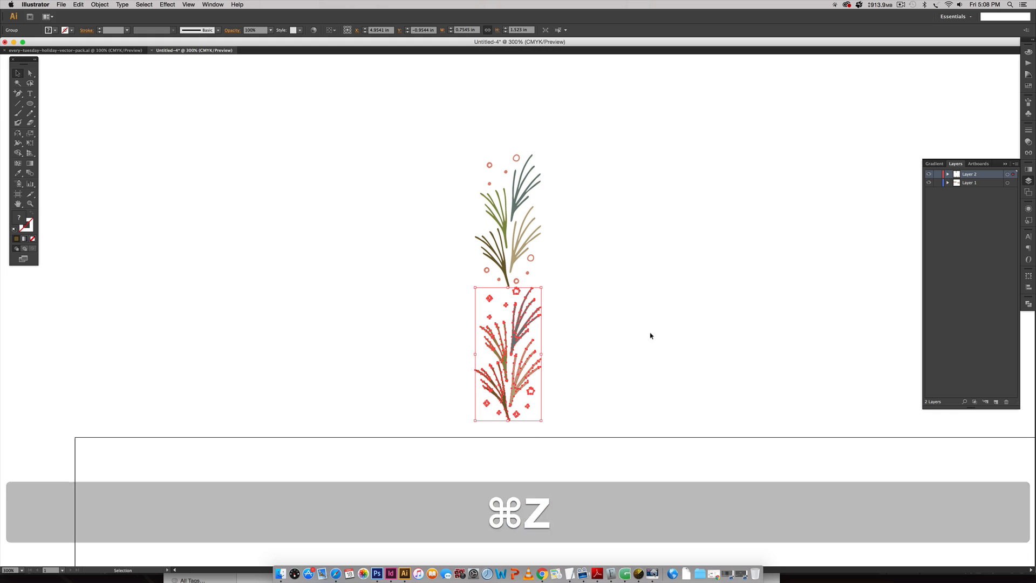
key("cmd+z")
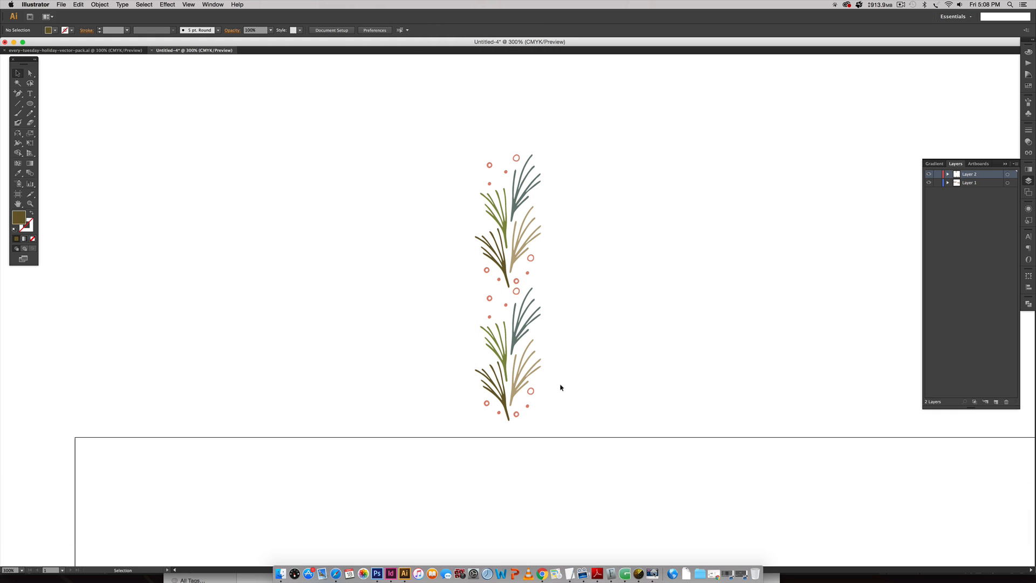
key("space")
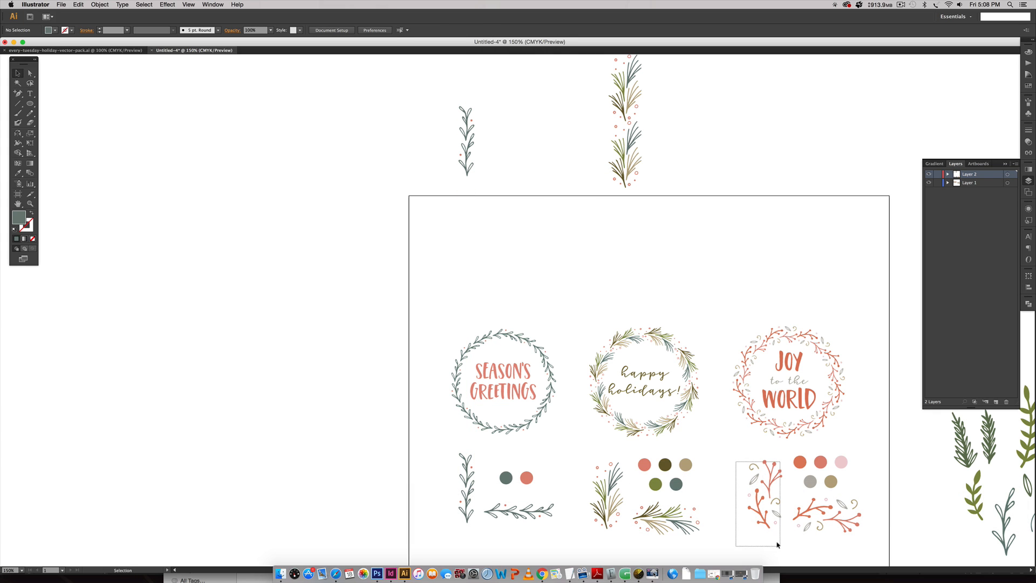
- Place a red berry branch copy above the artboard and stack the laurel sprig copy into a continuous strip
left_click_drag(758, 502, 764, 127)
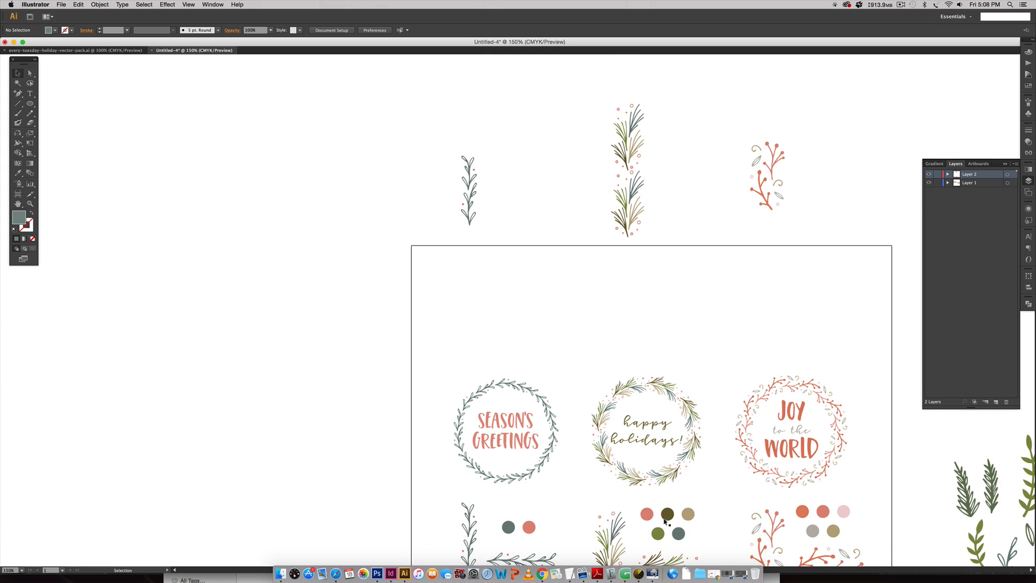
key("space")
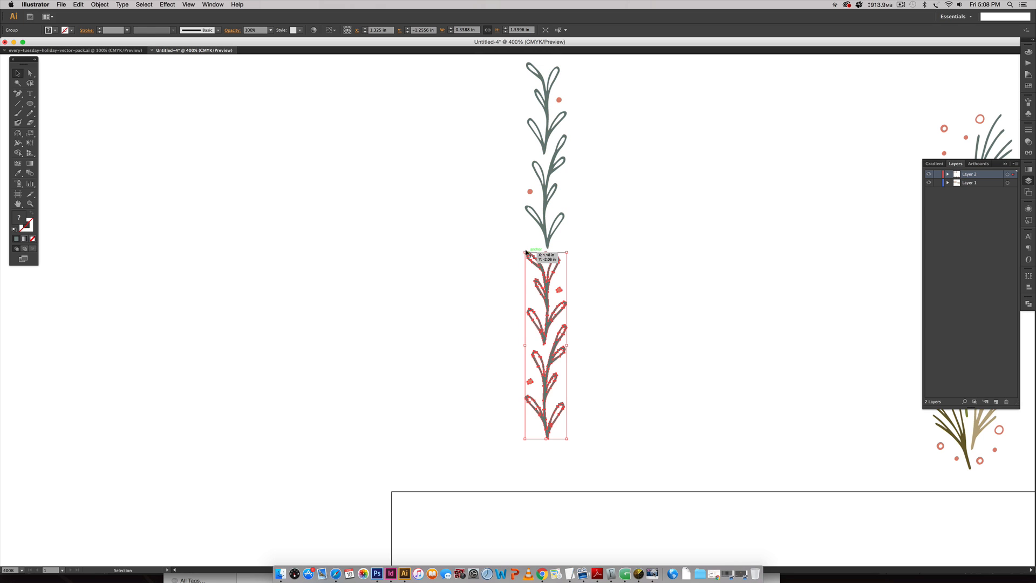
left_click_drag(545, 347, 546, 159)
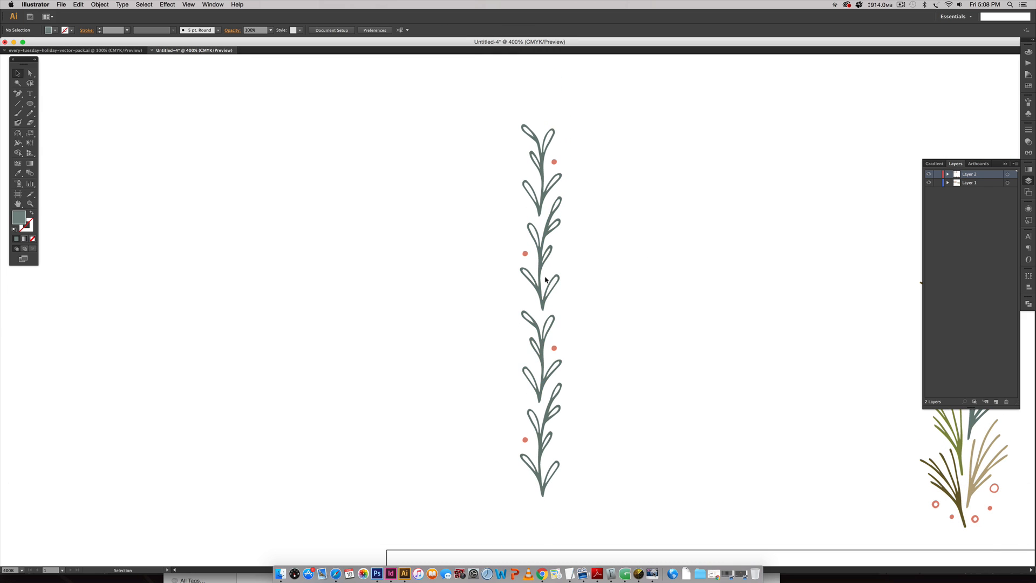
mouse_move(671, 349)
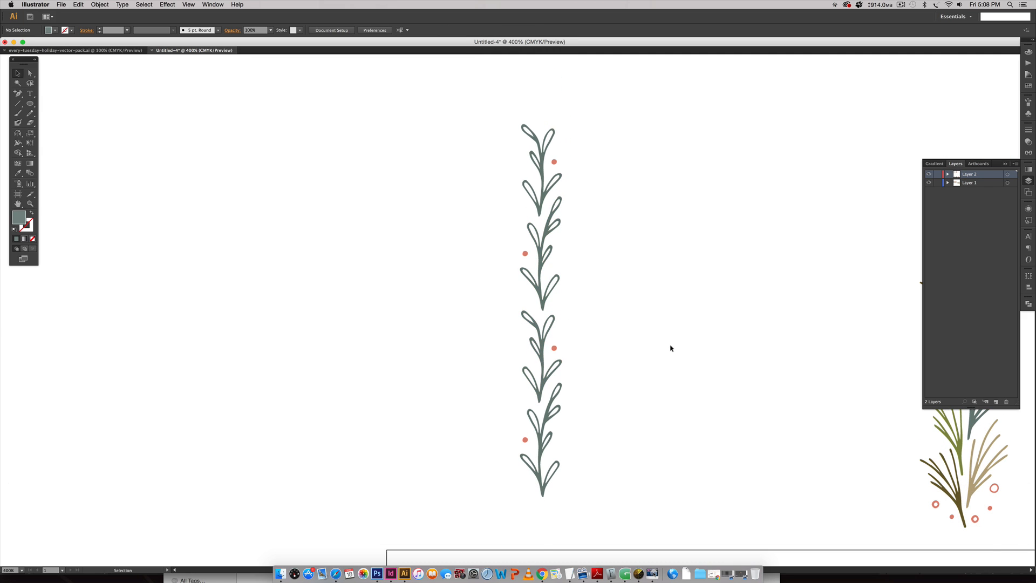
mouse_move(538, 330)
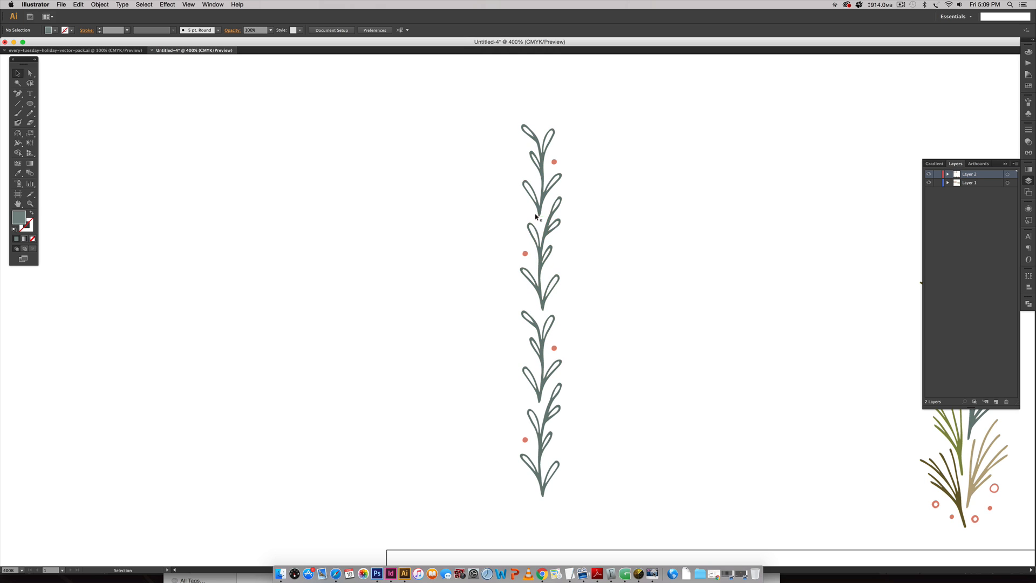
mouse_move(641, 390)
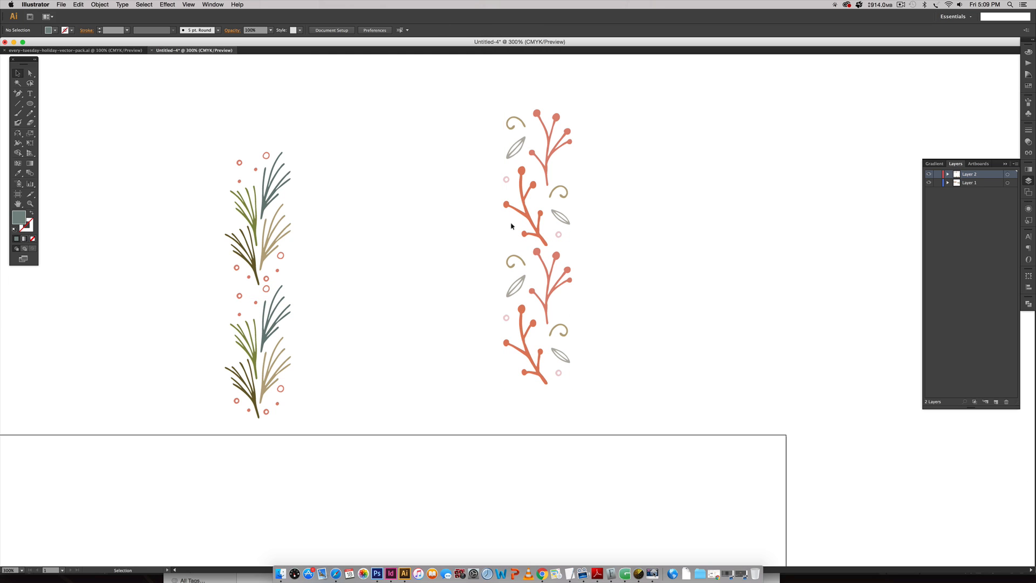
mouse_move(581, 148)
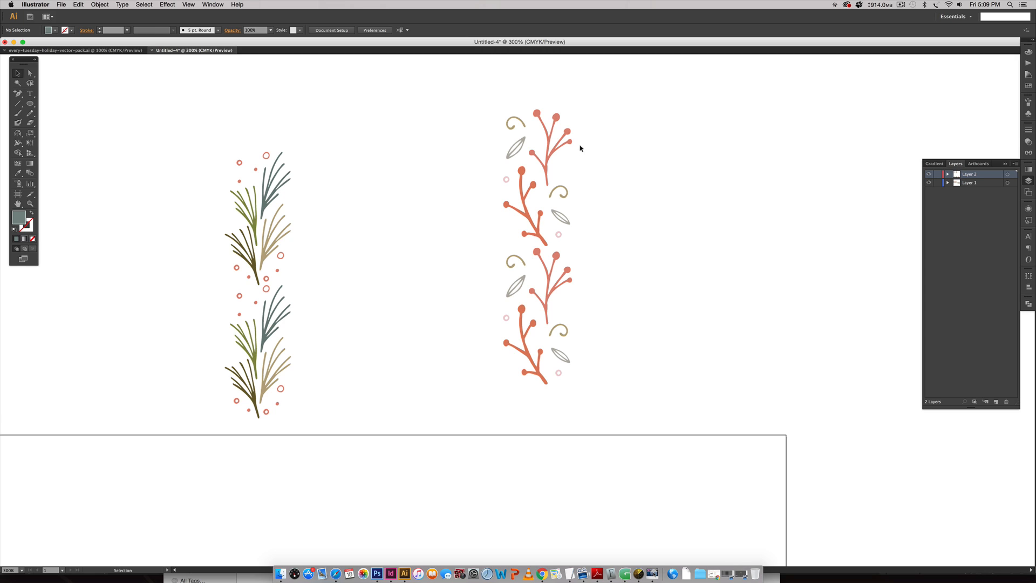
mouse_move(562, 294)
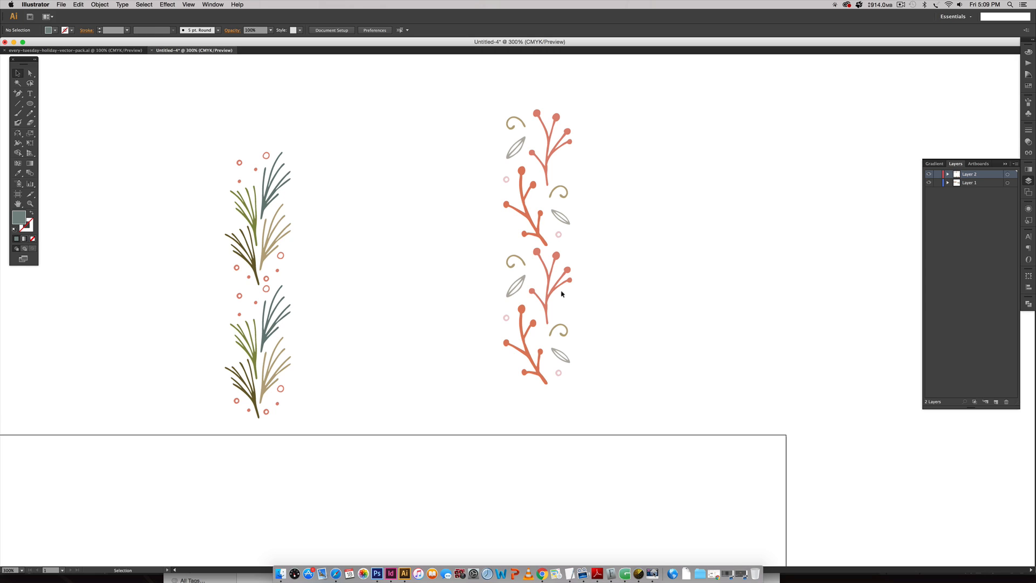
mouse_move(730, 300)
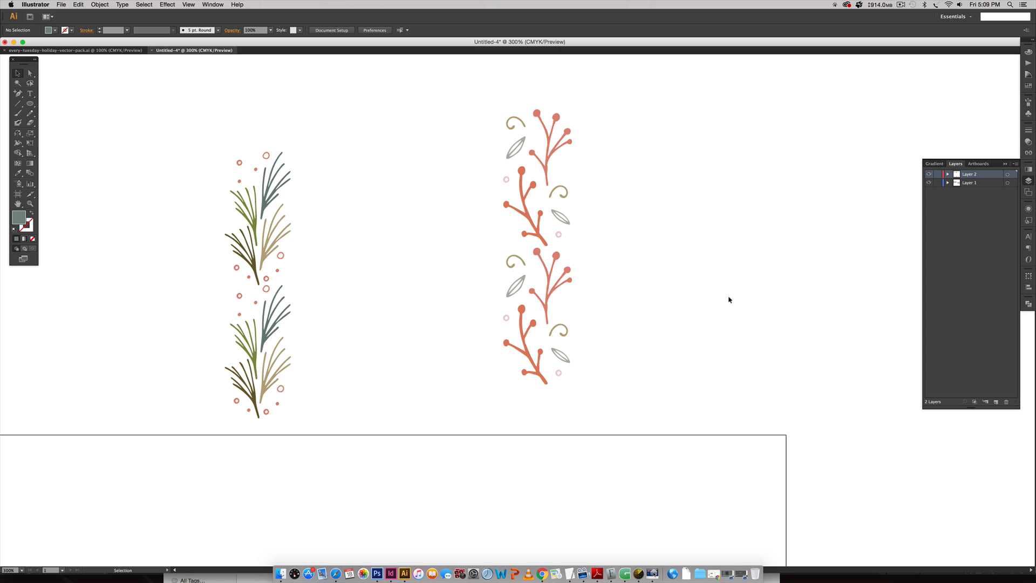
mouse_move(578, 305)
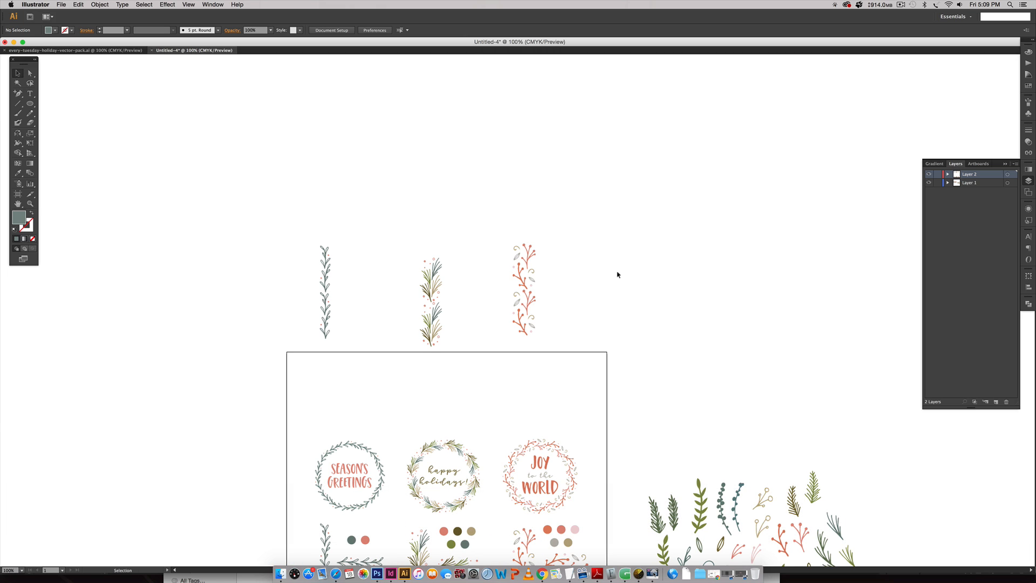
mouse_move(394, 214)
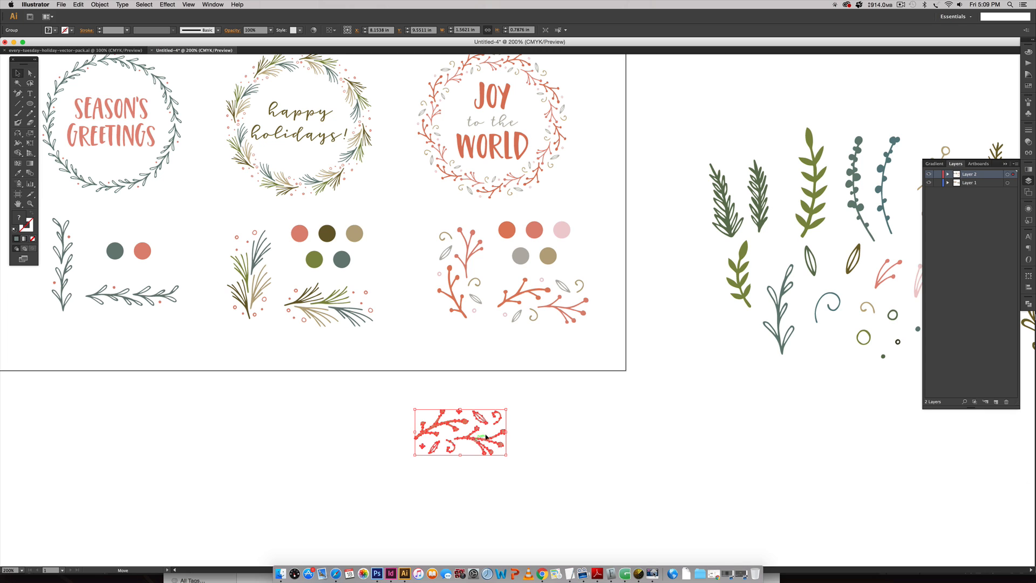
- Shift the horizontal laurel sprig to the right and select the whole sprig
left_click_drag(460, 433, 542, 433)
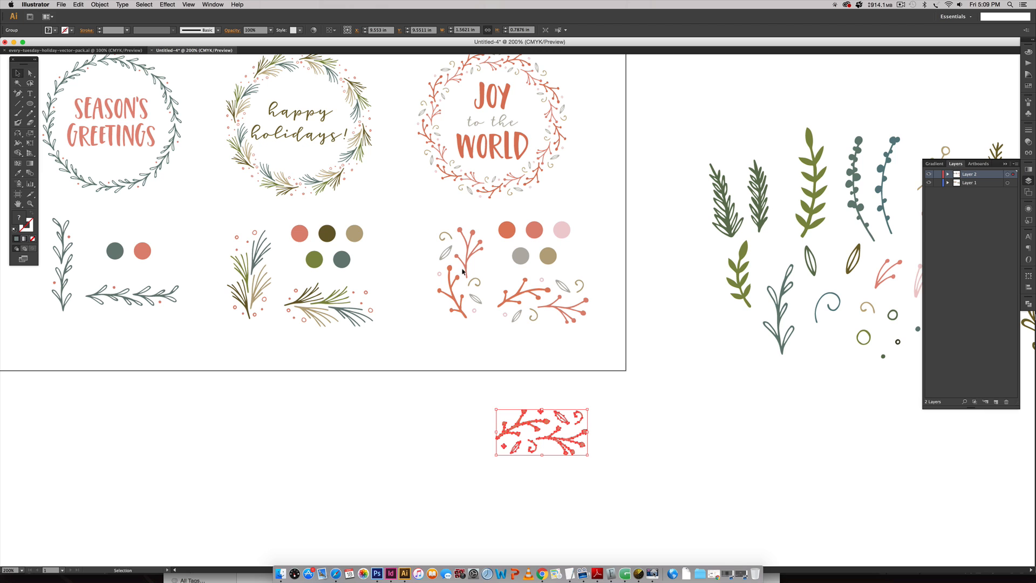
mouse_move(639, 447)
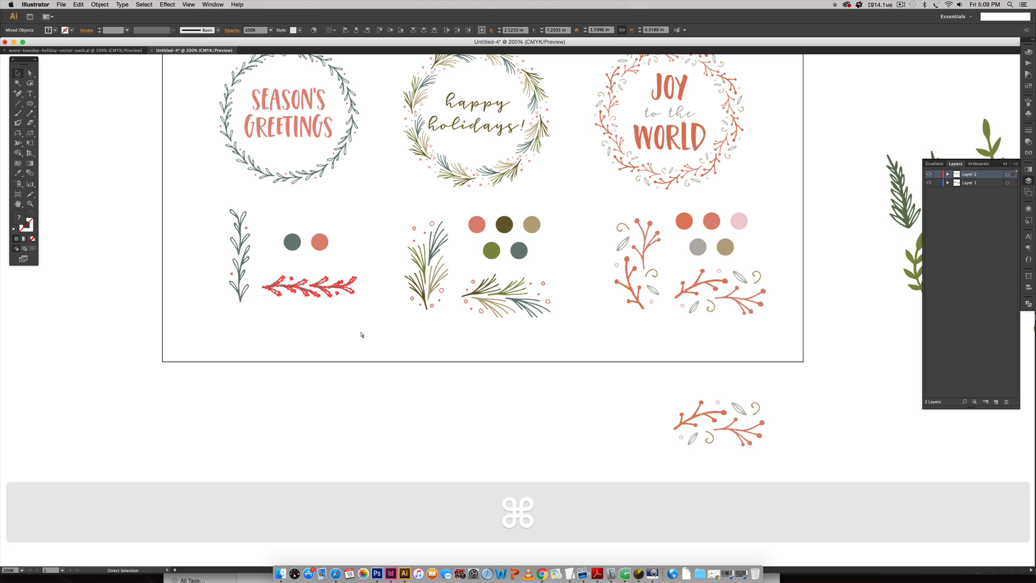
left_click(309, 288)
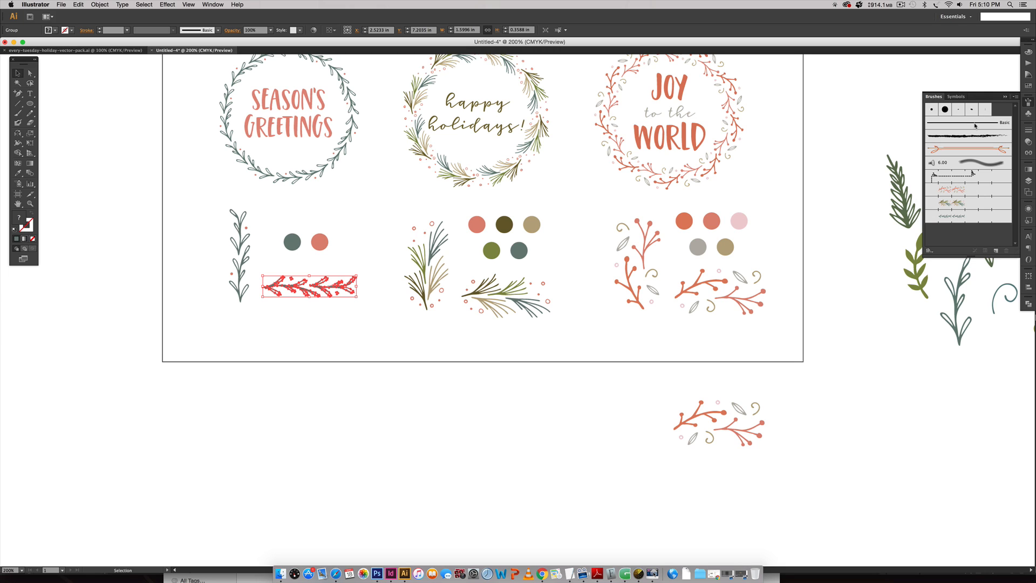
- Start a new brush from the selected horizontal laurel sprig
left_click(211, 4)
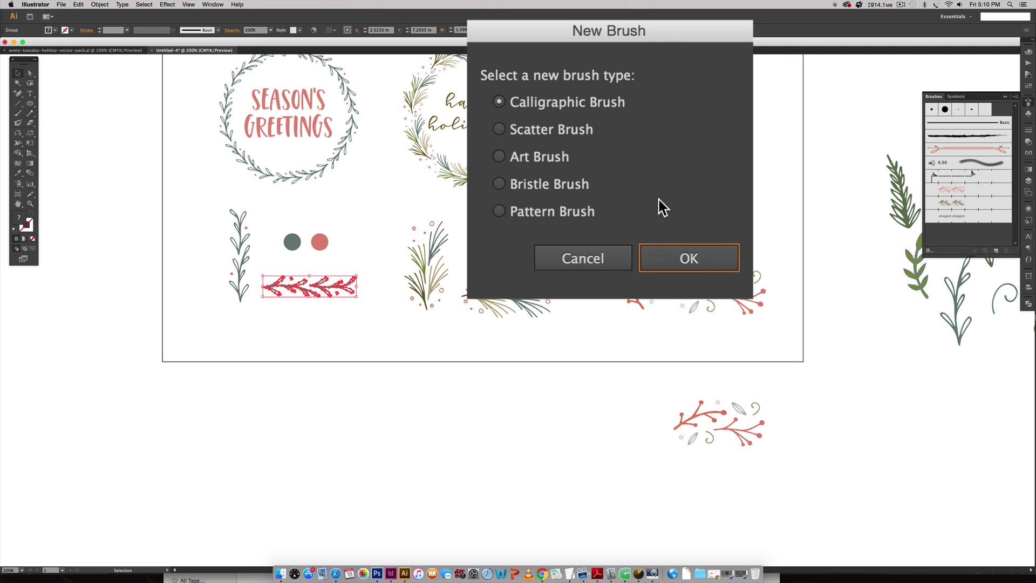
- Choose Pattern Brush as the type and name the brush 'new leafy b' with the sprig as side tile
left_click(499, 211)
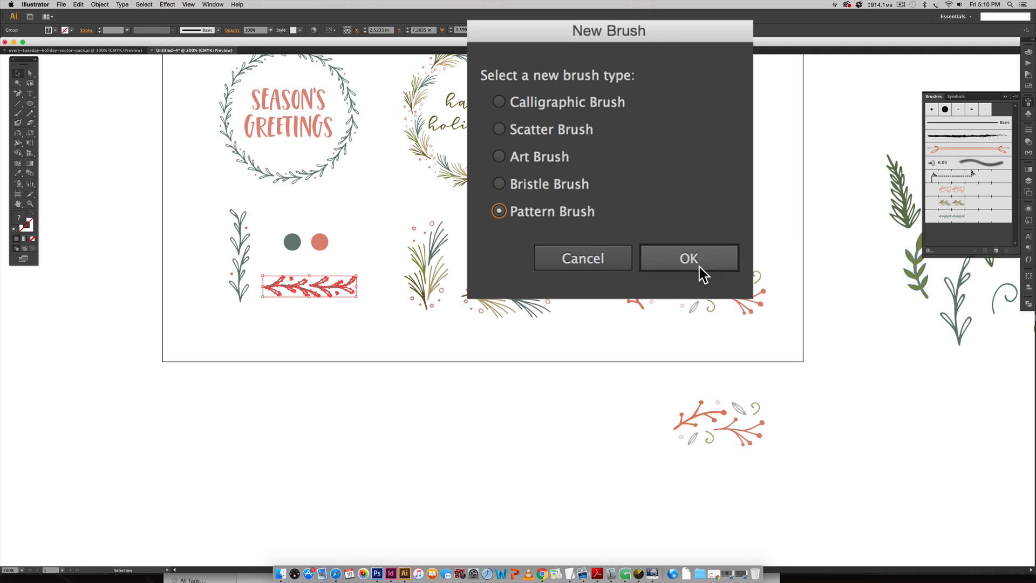
left_click(689, 257)
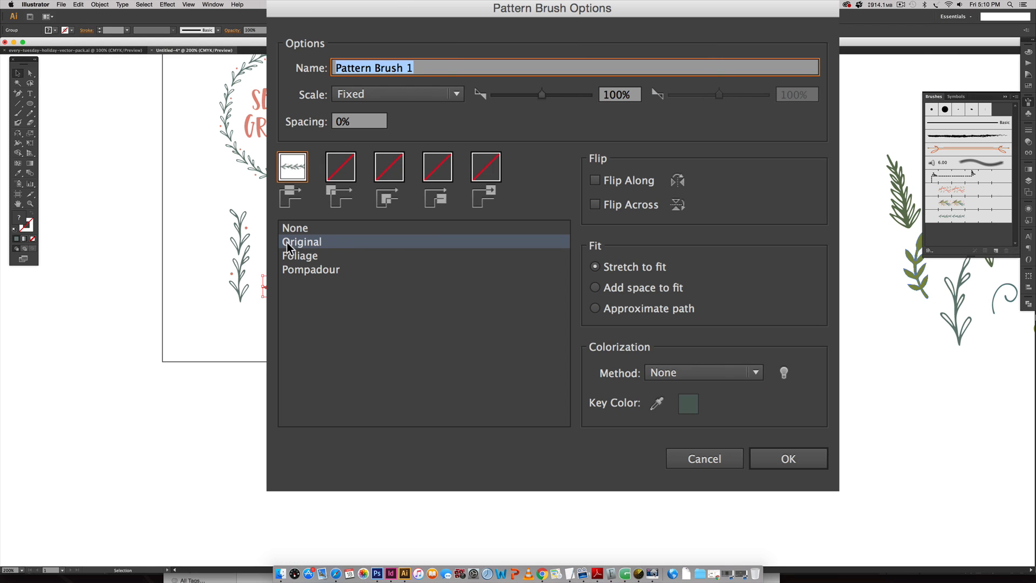
mouse_move(298, 165)
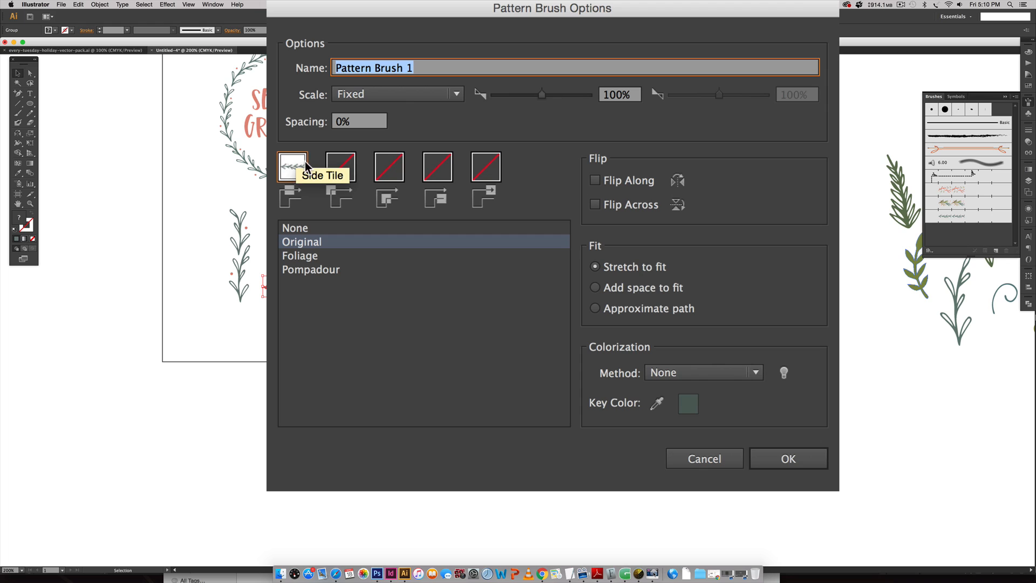
mouse_move(305, 188)
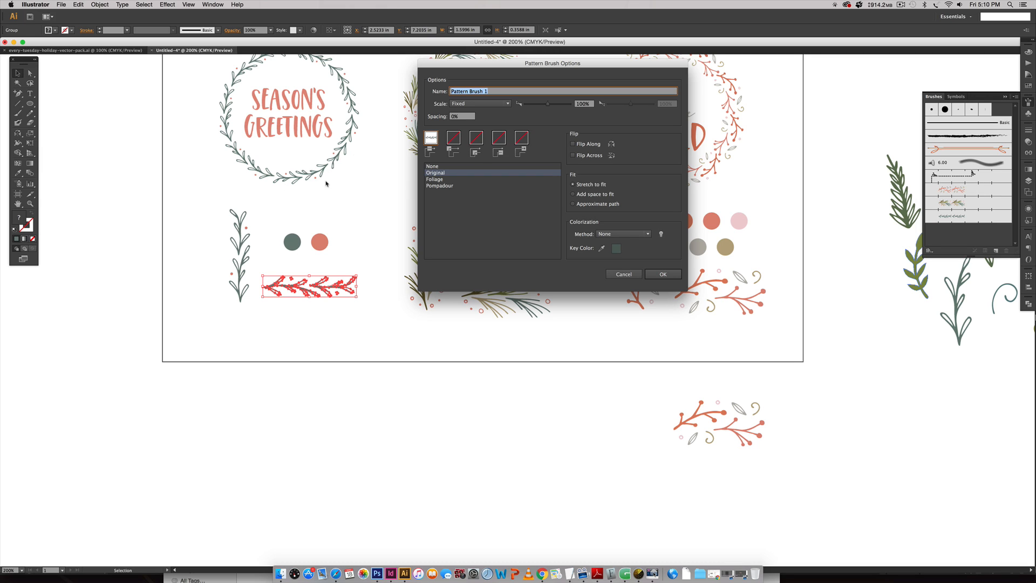
mouse_move(347, 193)
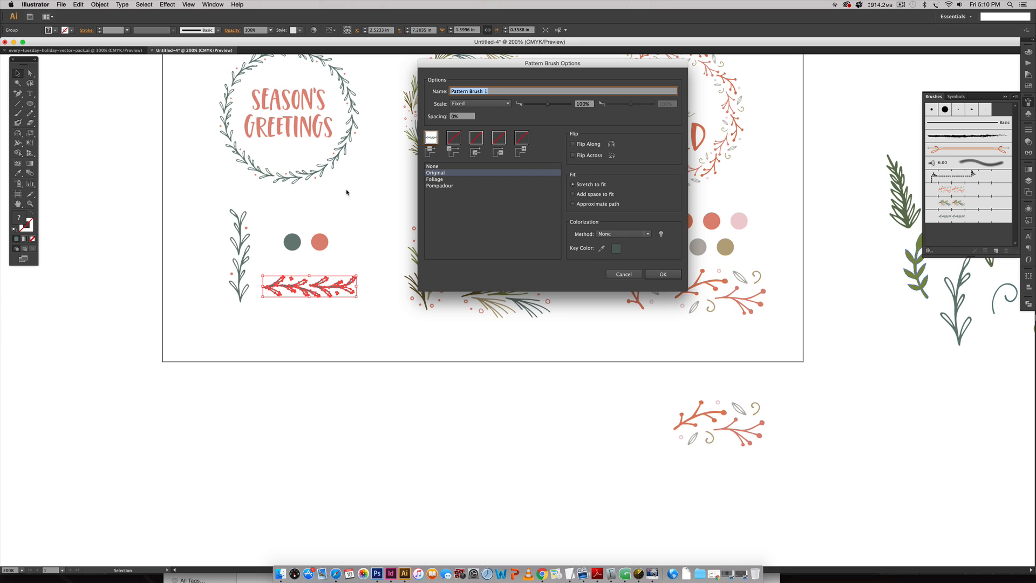
mouse_move(509, 218)
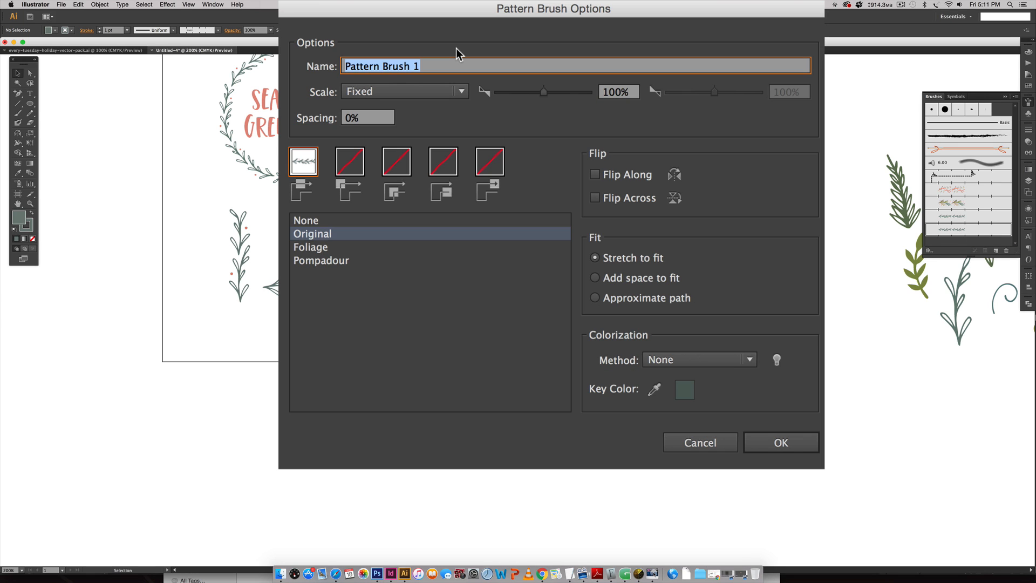
type("new leafy b")
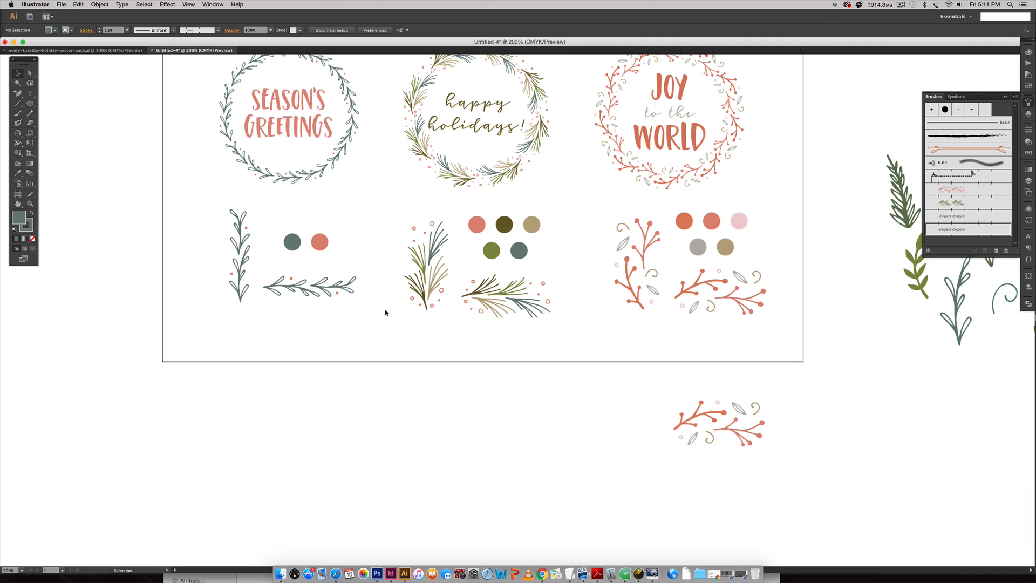
- Draw an unfilled circle below the artboard for the laurel wreath and move it to the left
left_click_drag(415, 252, 415, 389)
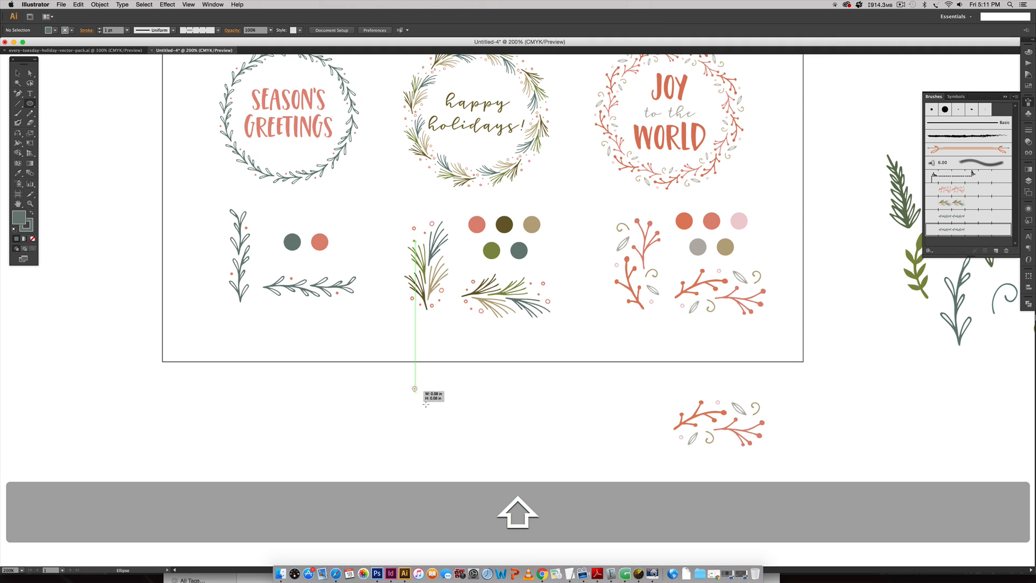
left_click_drag(415, 389, 582, 489)
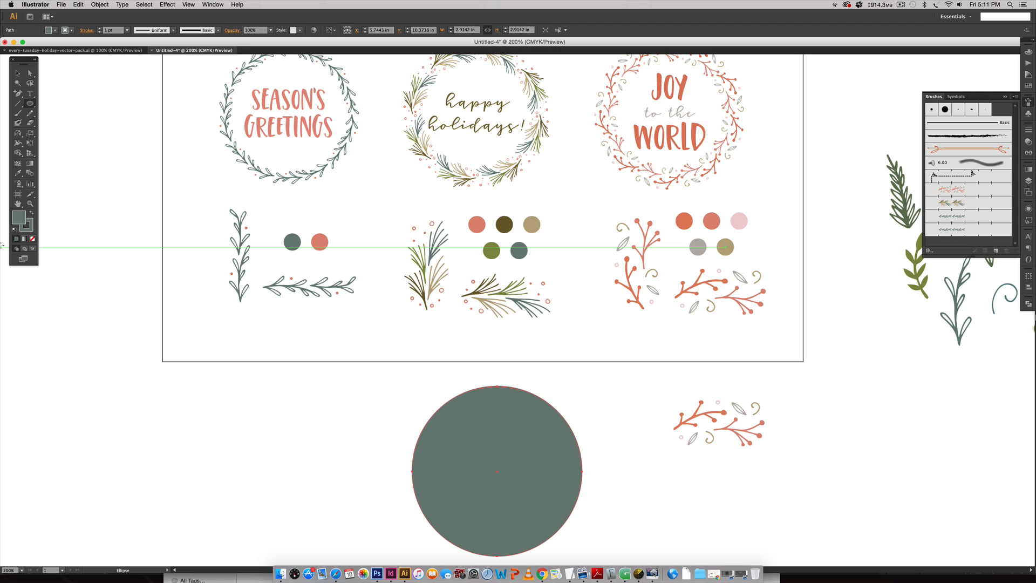
left_click(30, 239)
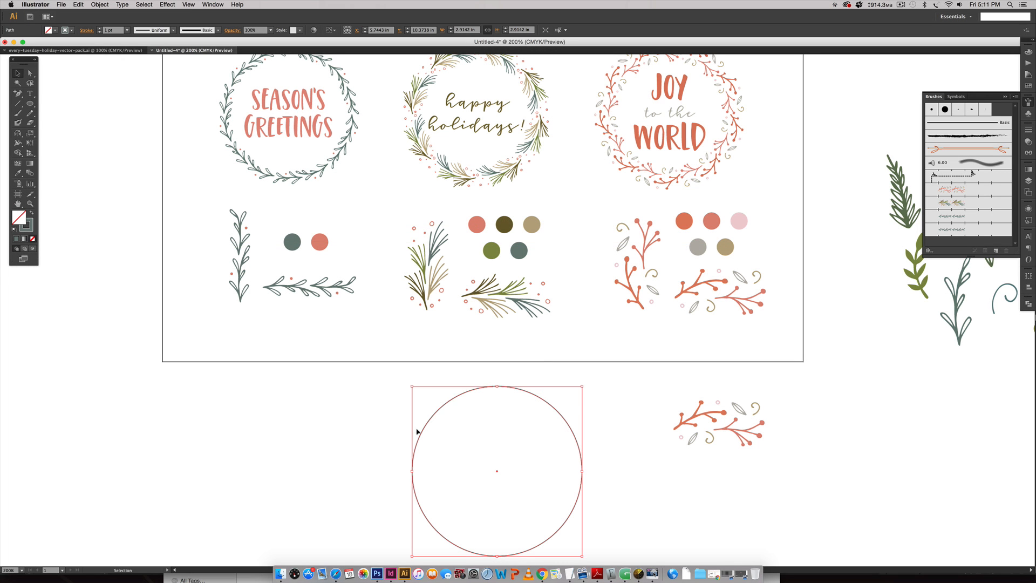
mouse_move(115, 269)
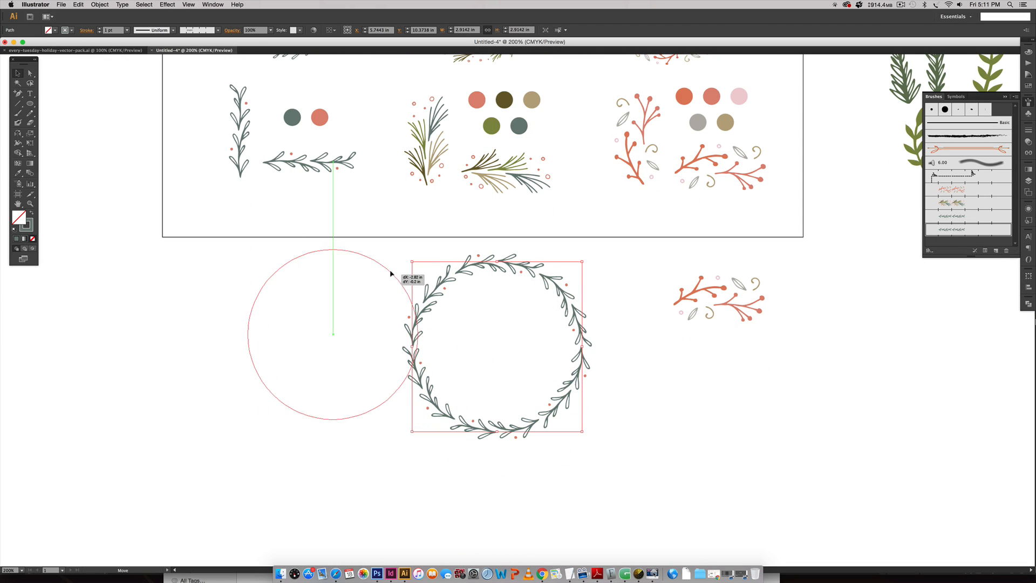
left_click_drag(496, 344, 314, 340)
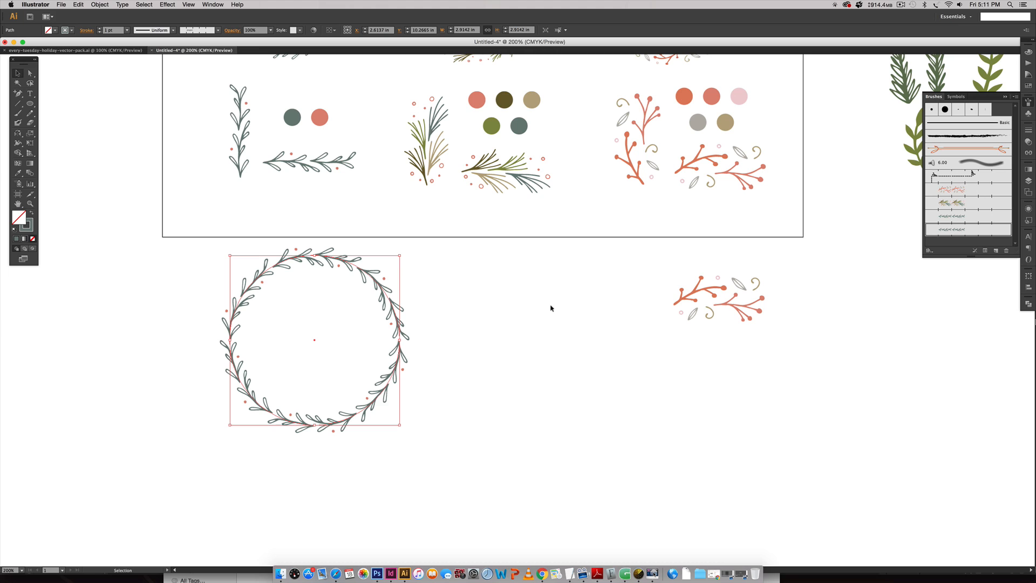
mouse_move(772, 145)
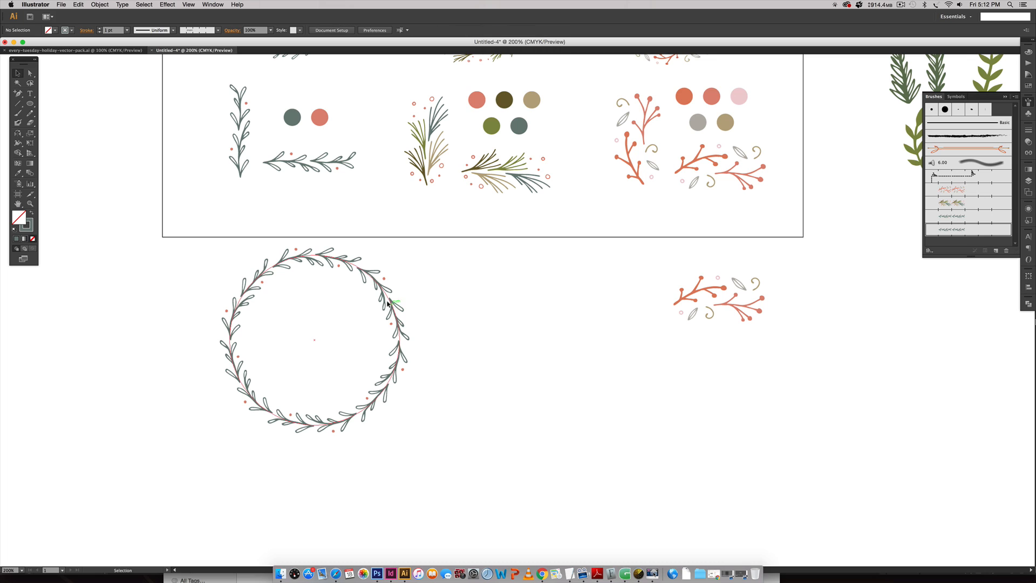
- Set the laurel wreath's stroke weight to .5 in the Stroke panel
left_click(388, 305)
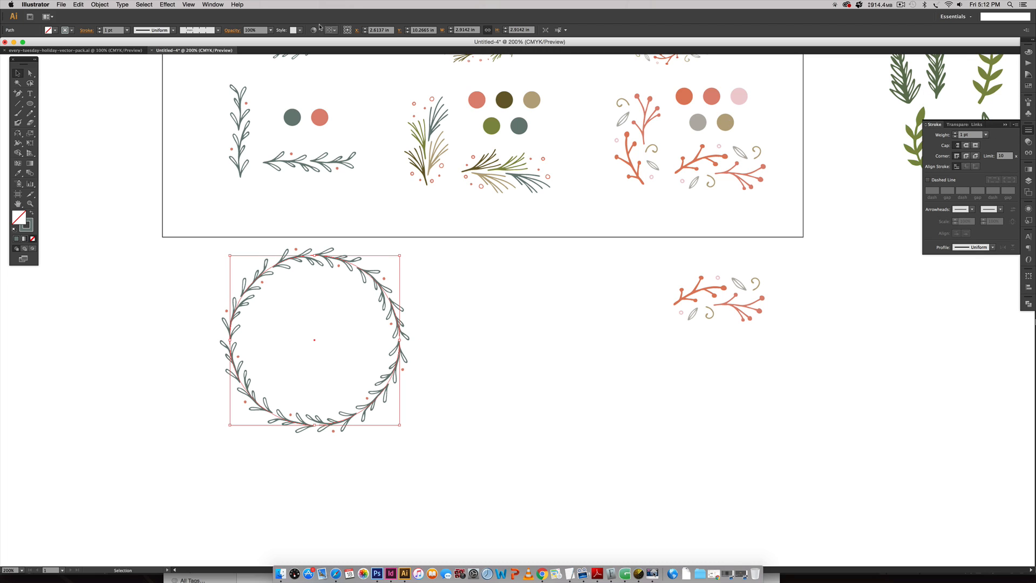
left_click(229, 5)
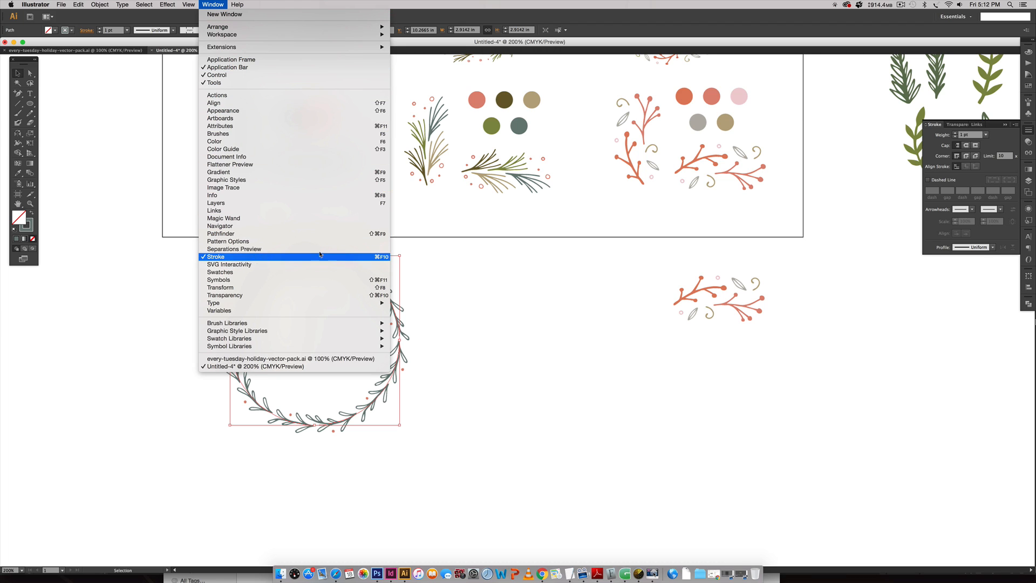
left_click(214, 257)
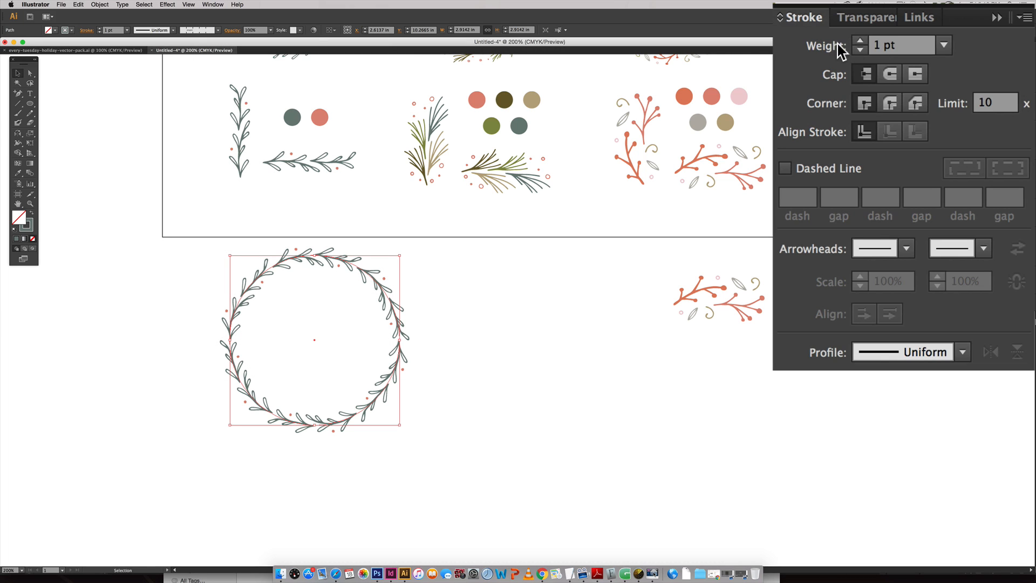
left_click(901, 46)
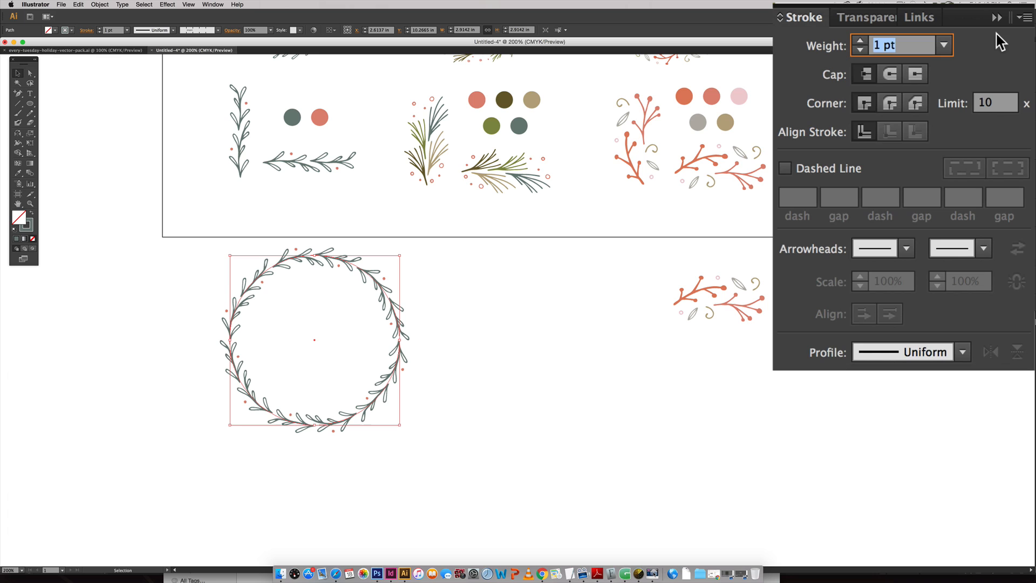
type(".5")
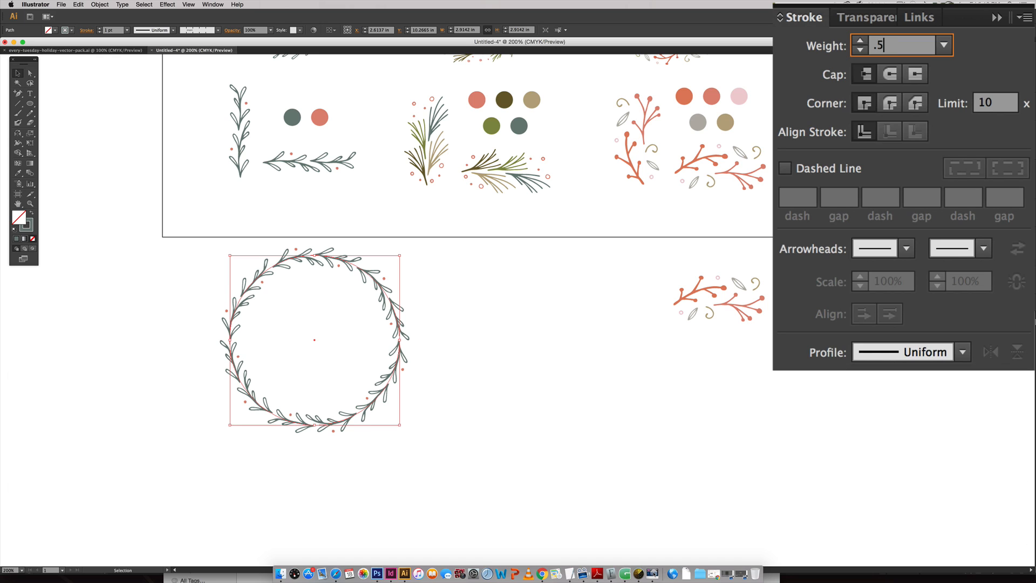
type("2")
key("Return")
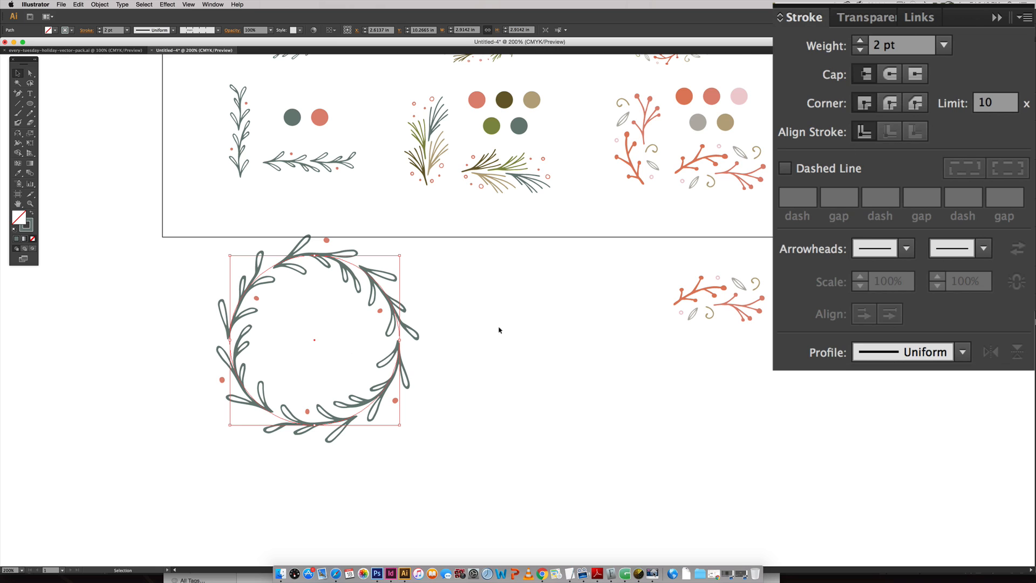
- Deselect to preview the wreath, then select the upright grey laurel branch
left_click(510, 333)
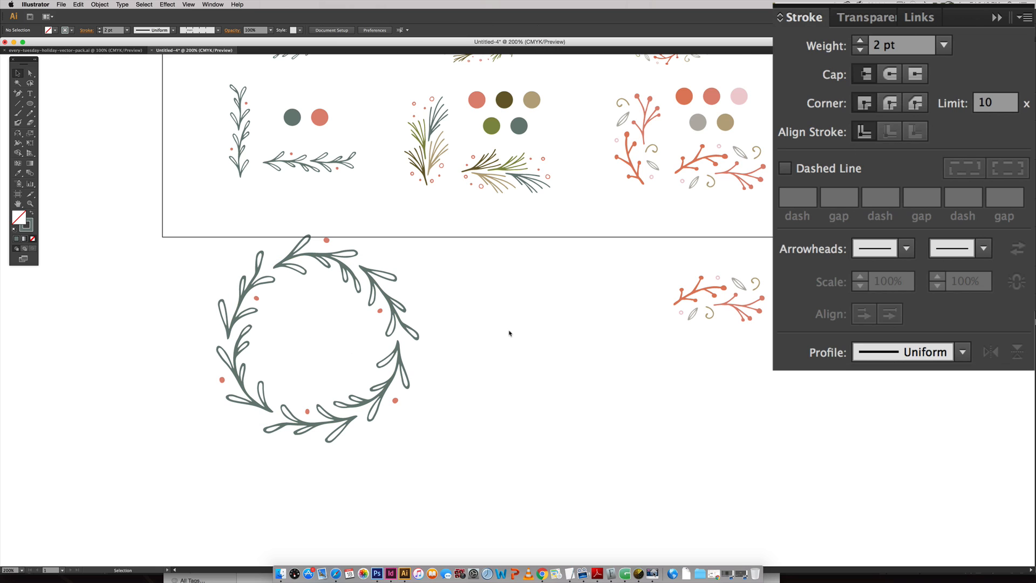
left_click(313, 362)
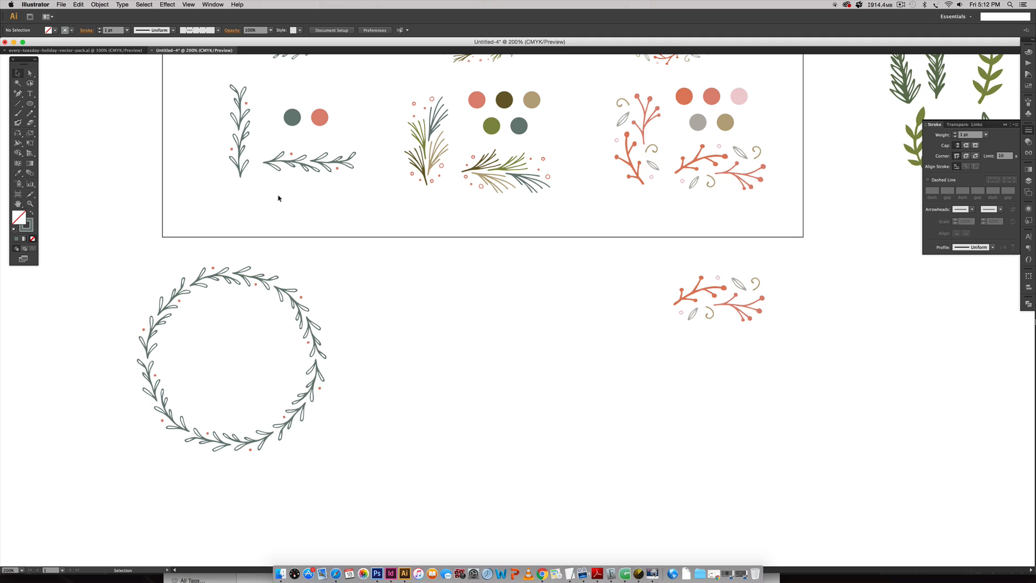
left_click(309, 162)
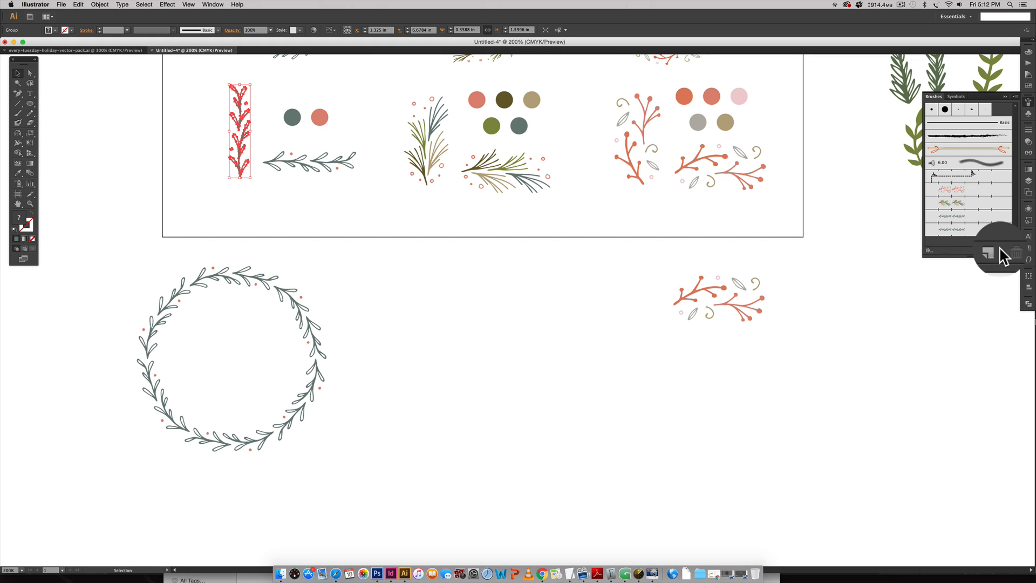
- Create a Pattern Brush from the vertical laurel branch, naming it 'vertical brush test'
left_click(986, 251)
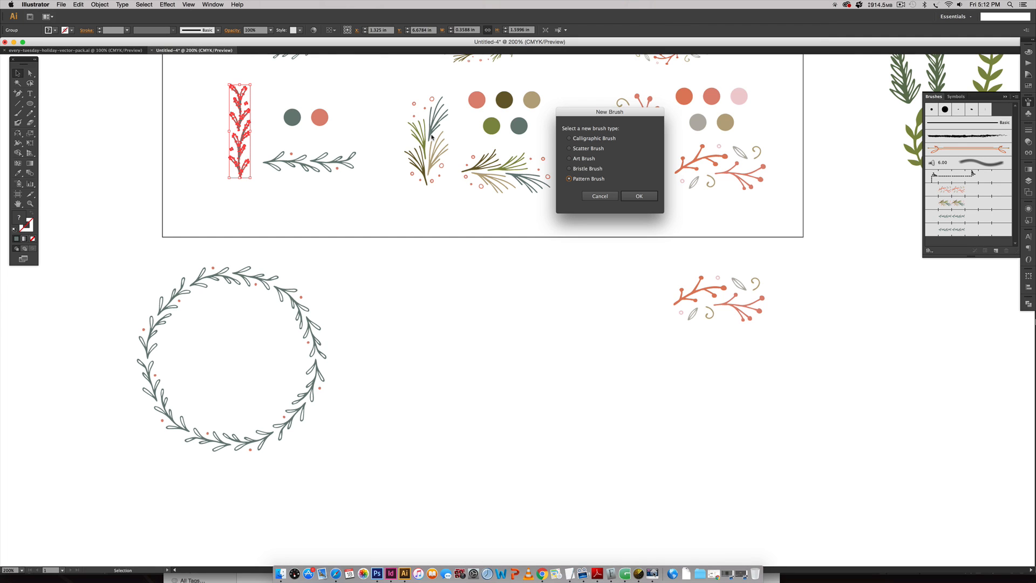
left_click(639, 195)
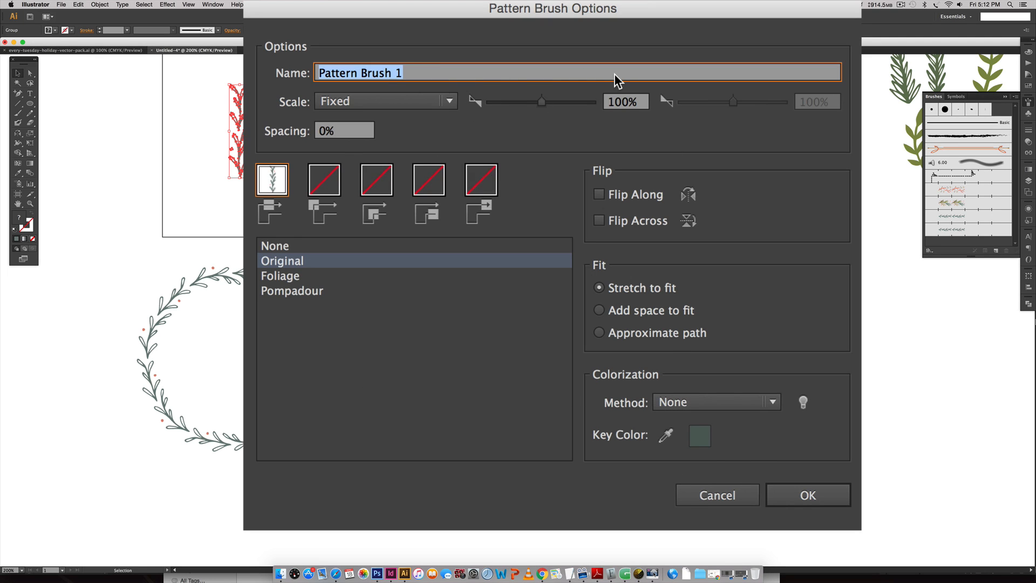
type("vertic")
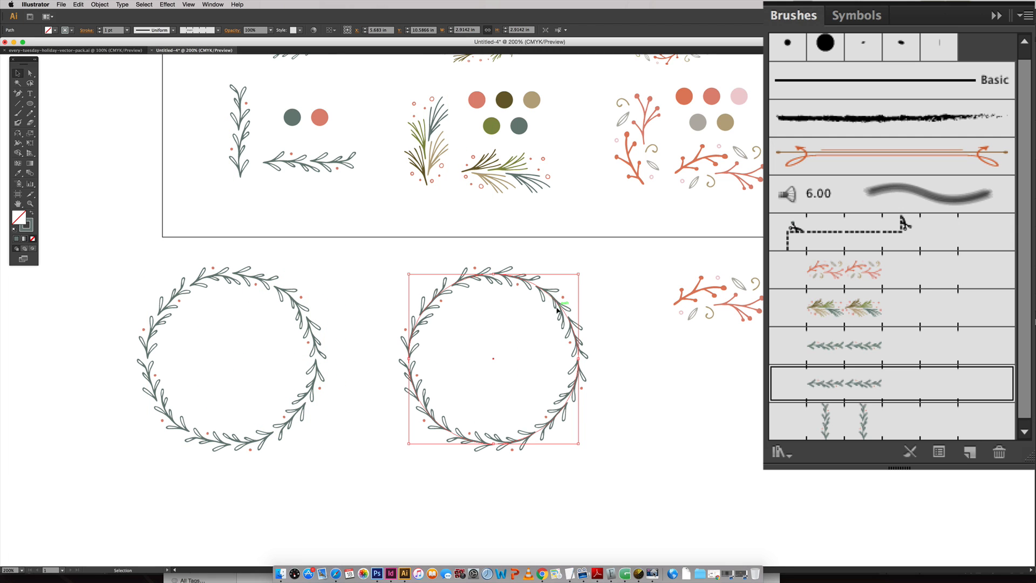
mouse_move(810, 421)
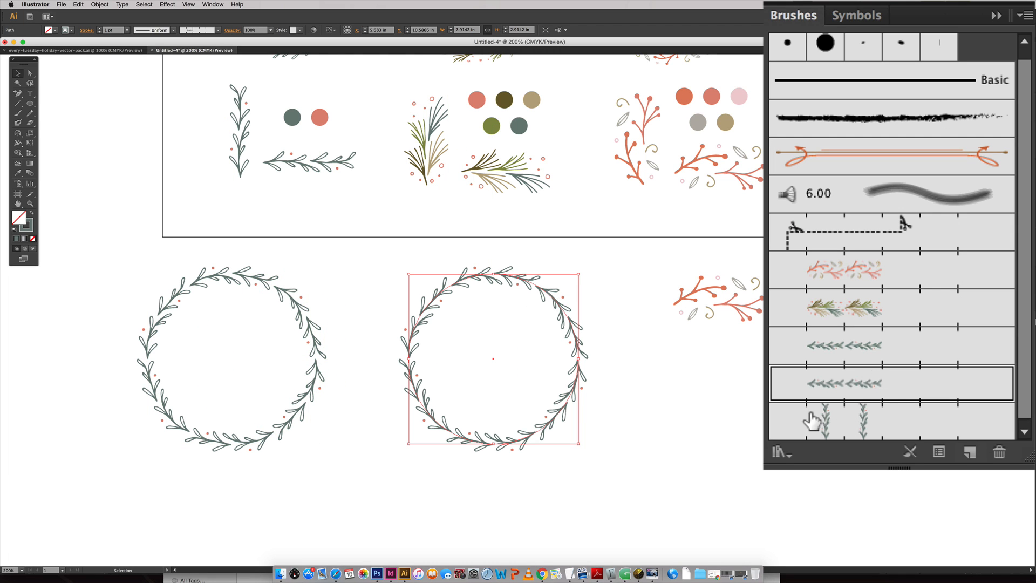
mouse_move(812, 421)
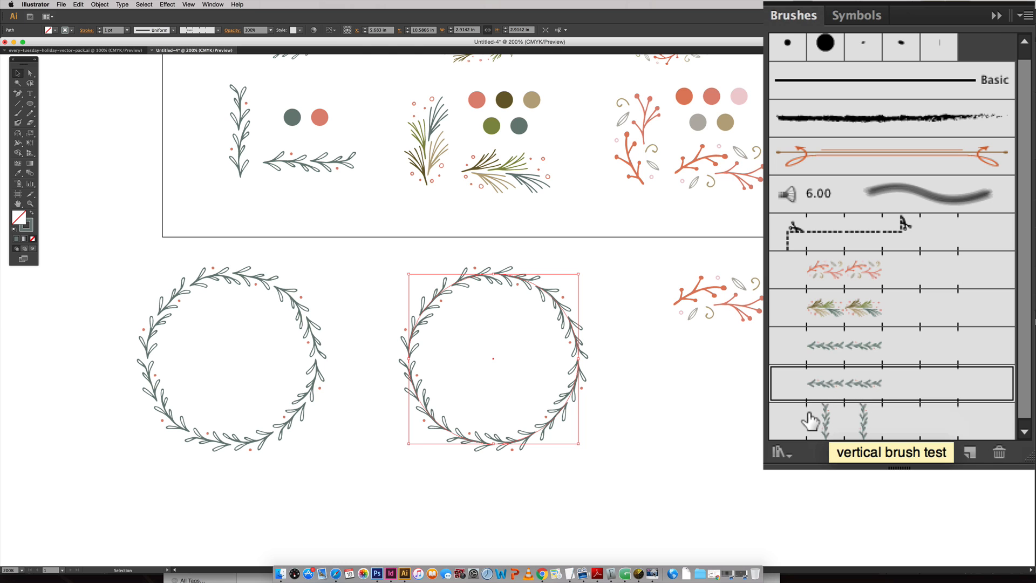
- Apply the 'vertical brush test' brush to the second circle, producing a leafy starburst
left_click(842, 421)
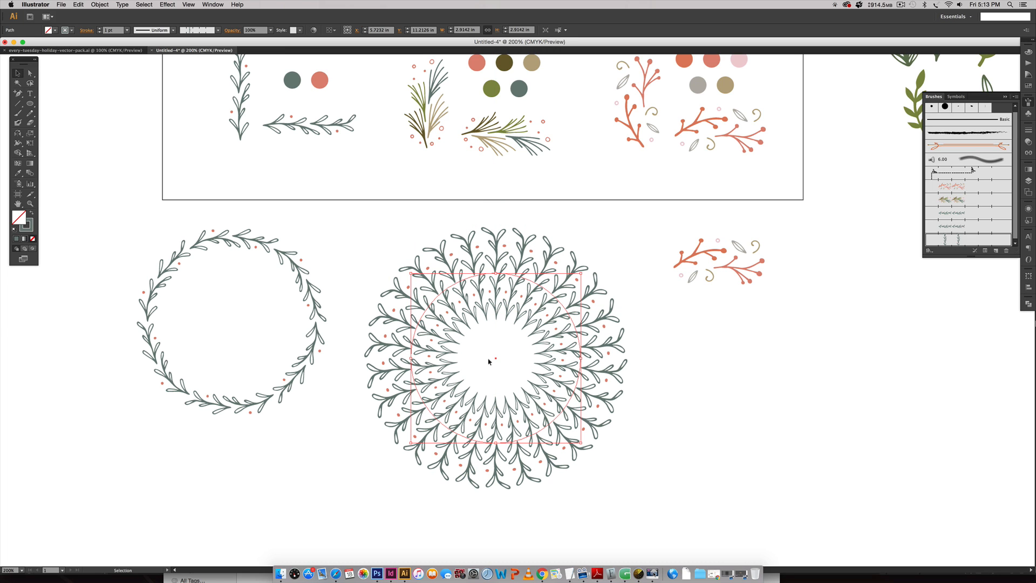
left_click(659, 449)
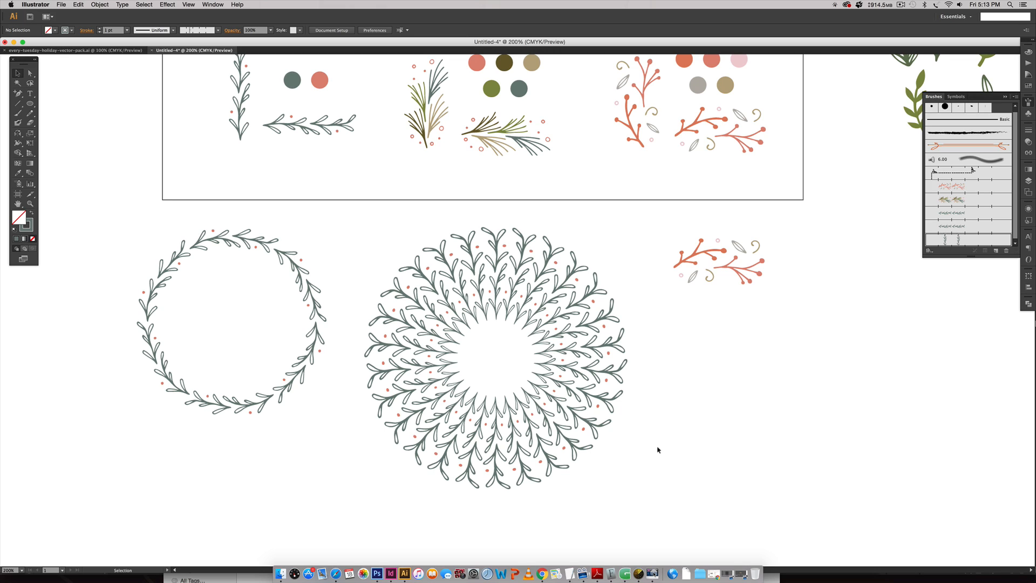
mouse_move(661, 452)
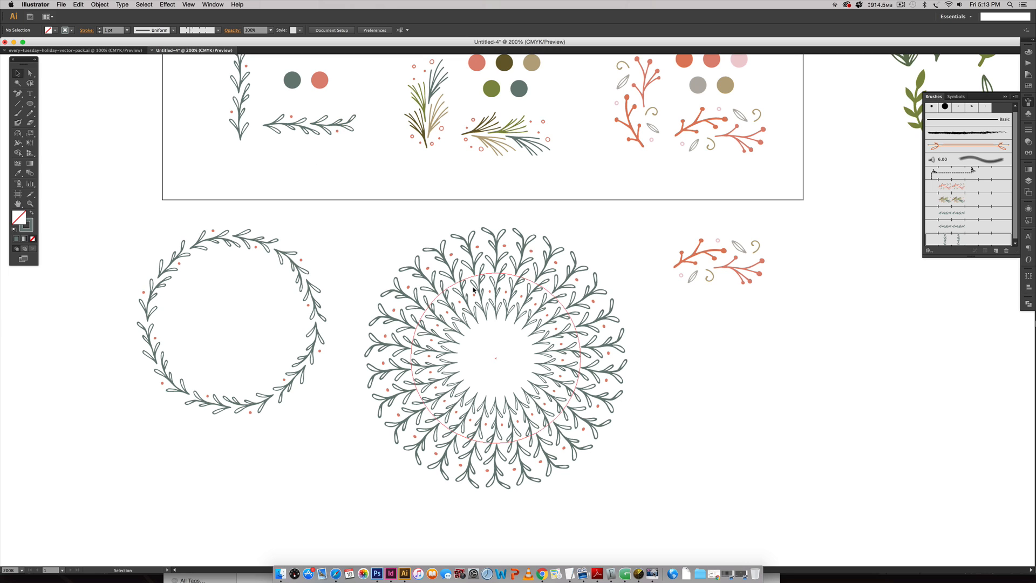
mouse_move(600, 315)
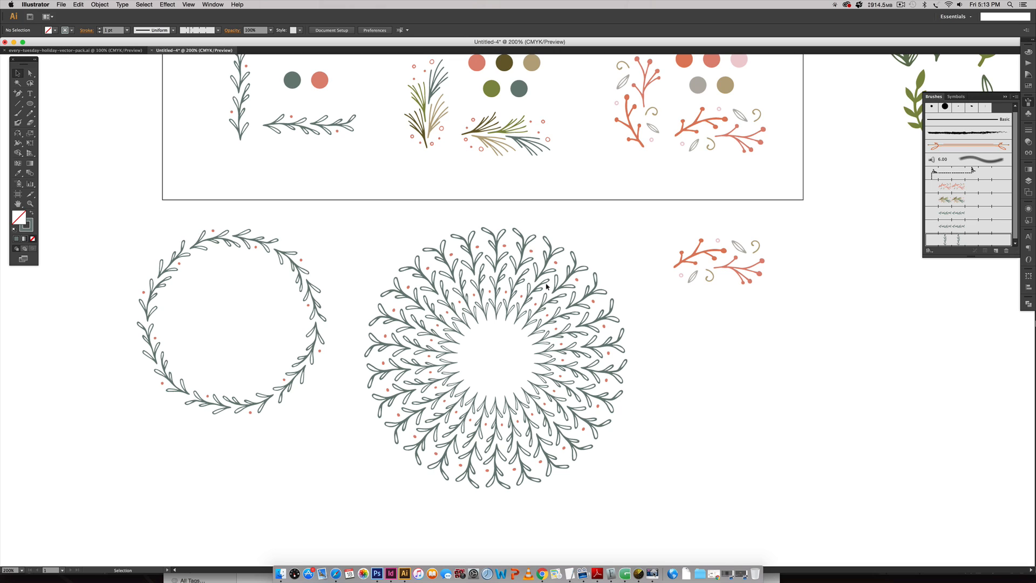
mouse_move(578, 233)
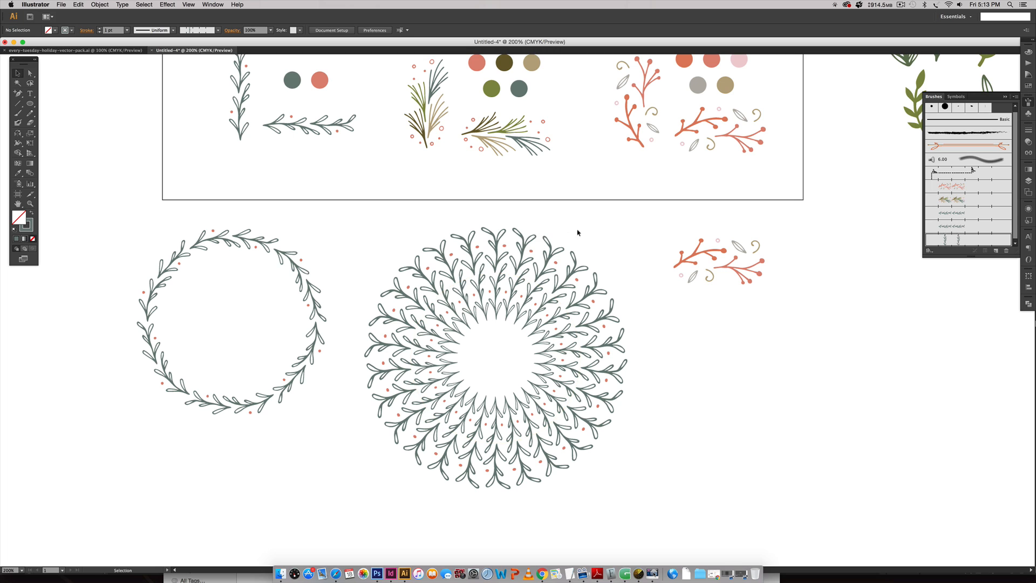
- Delete the starburst circle and make a Pattern Brush from the horizontal pine branch
key("delete")
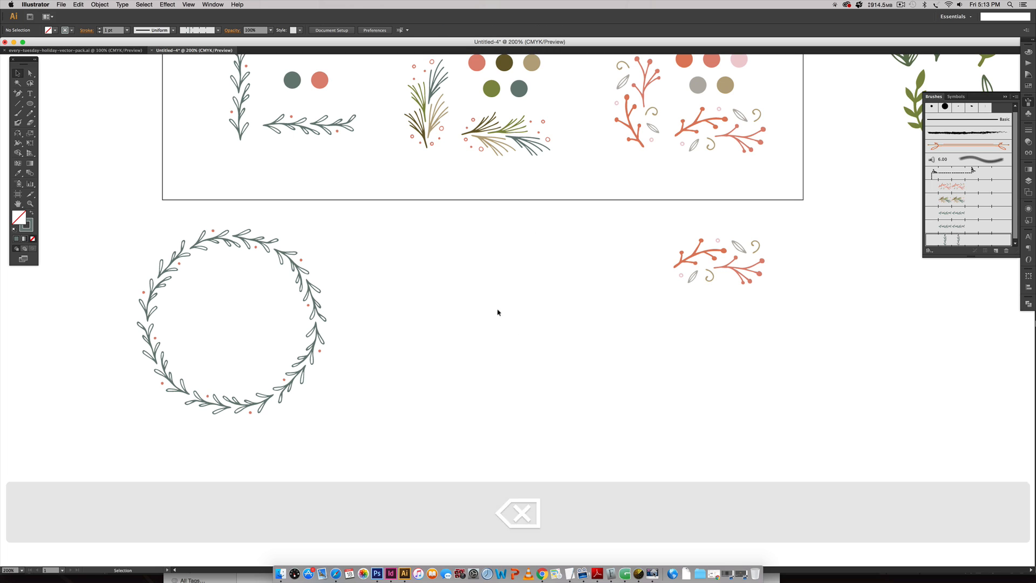
scroll("down", 3)
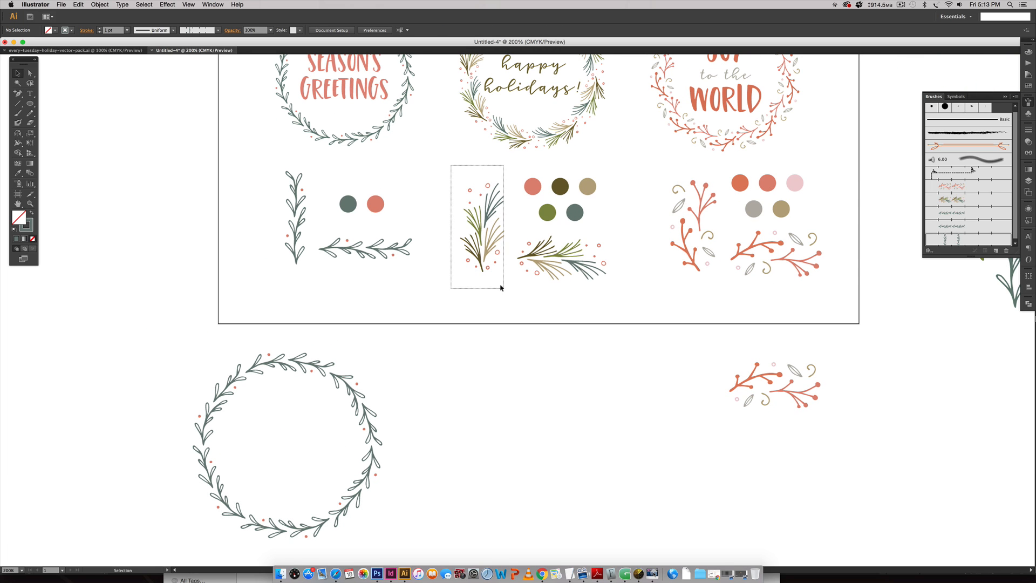
left_click(560, 260)
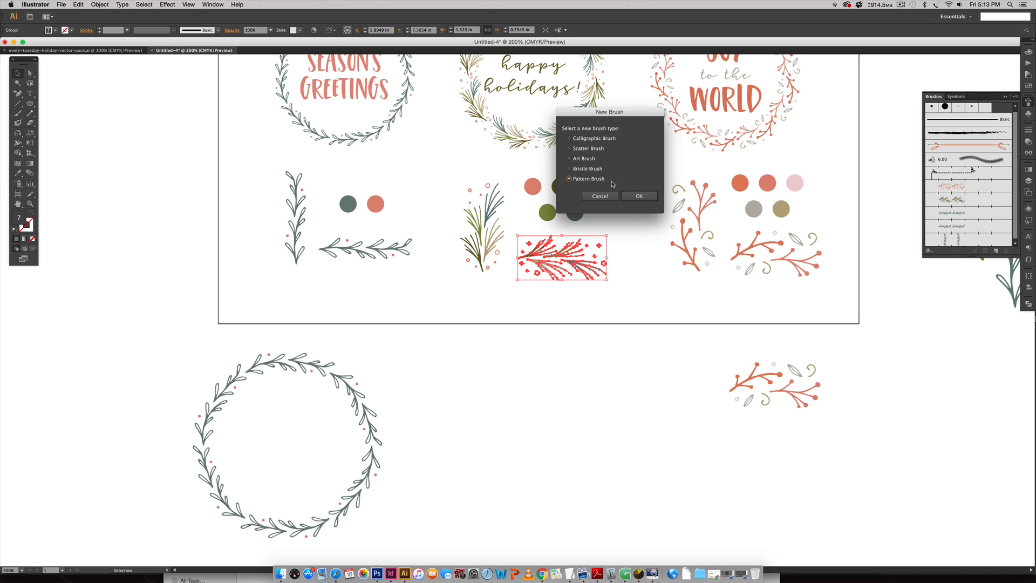
left_click(639, 195)
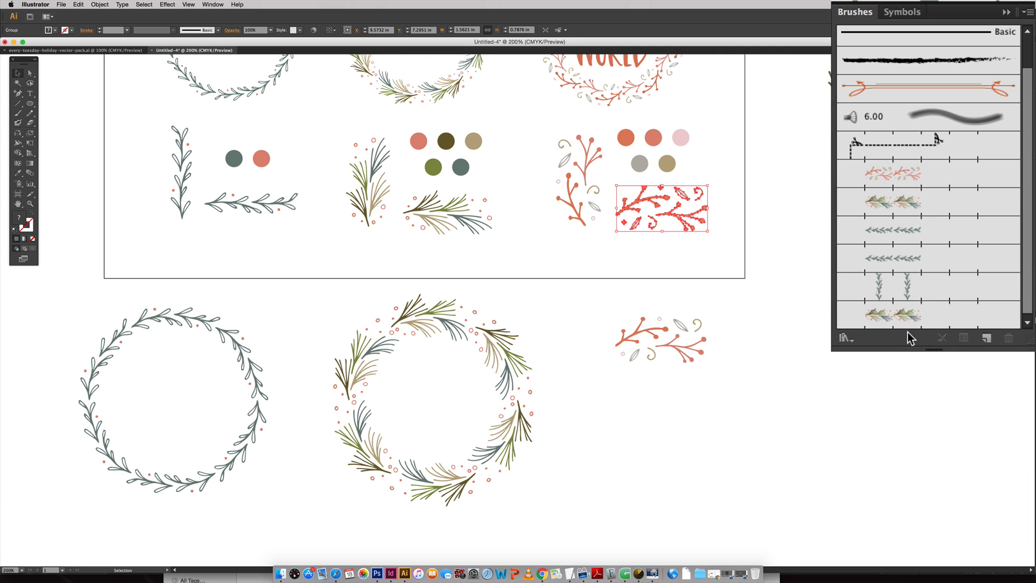
- Make a Pattern Brush from the red berry branch for the third wreath
left_click(987, 338)
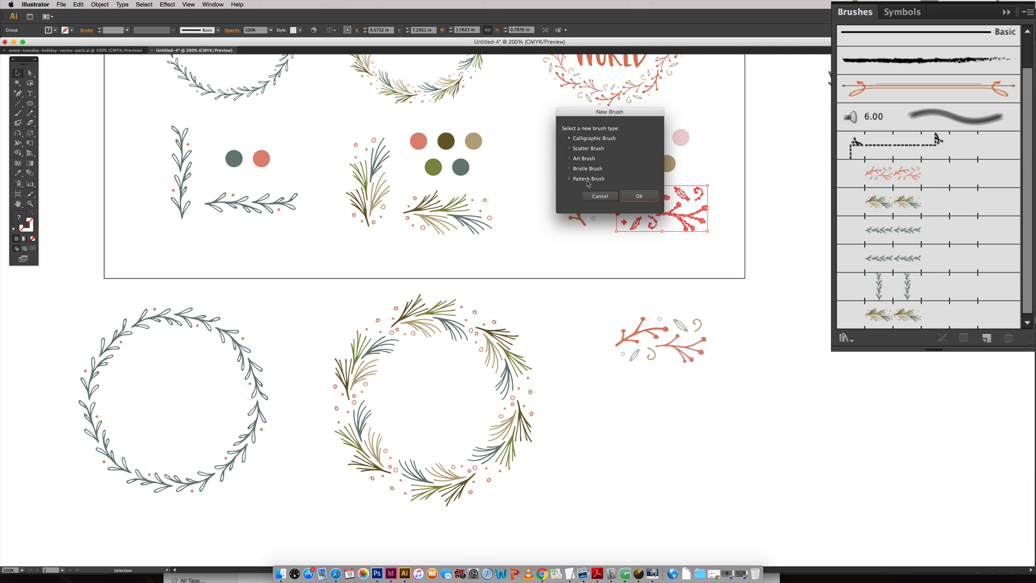
left_click(639, 195)
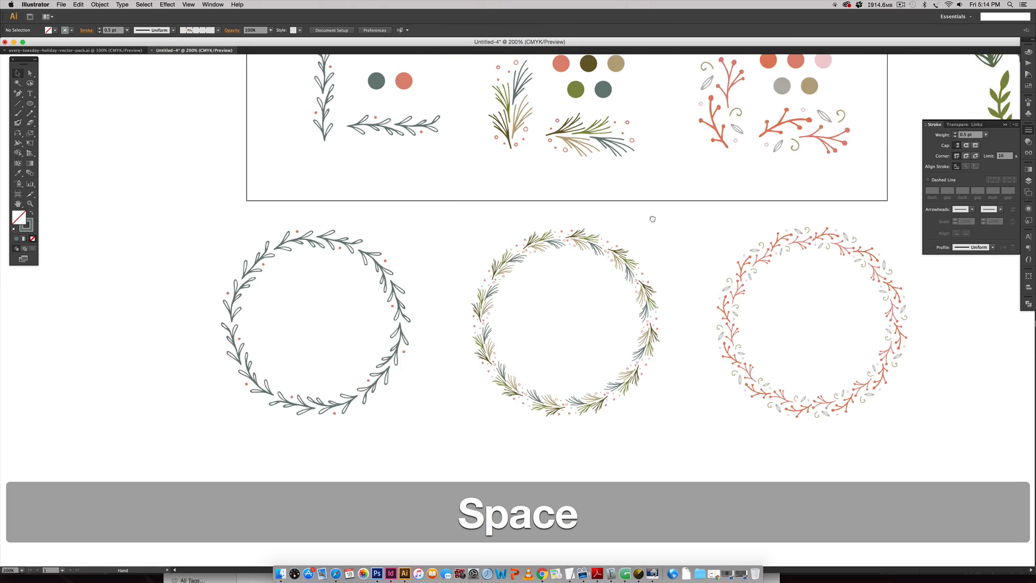
- Centre the SEASON'S GREETINGS lettering inside the grey laurel wreath
scroll("down", 3)
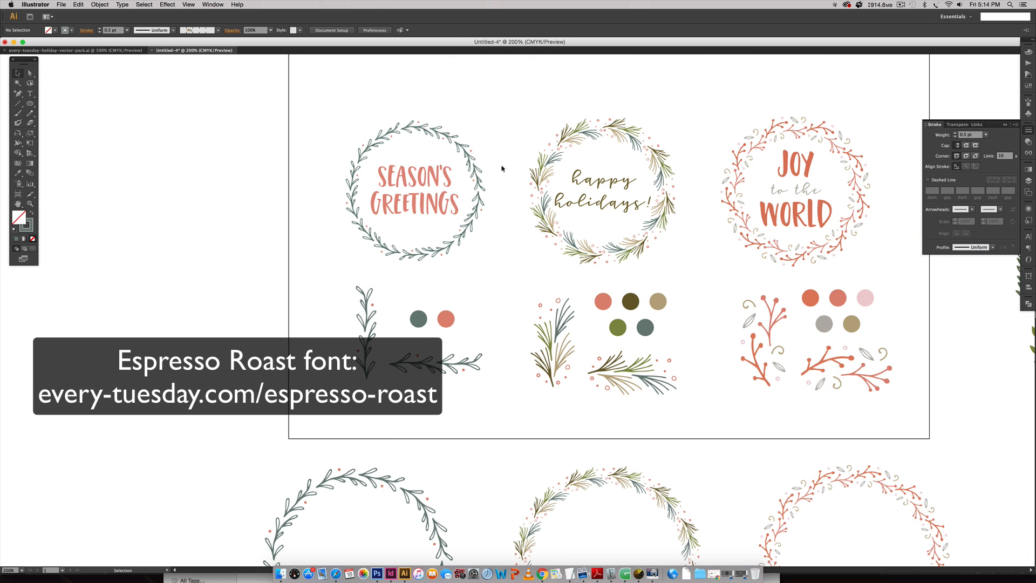
mouse_move(505, 172)
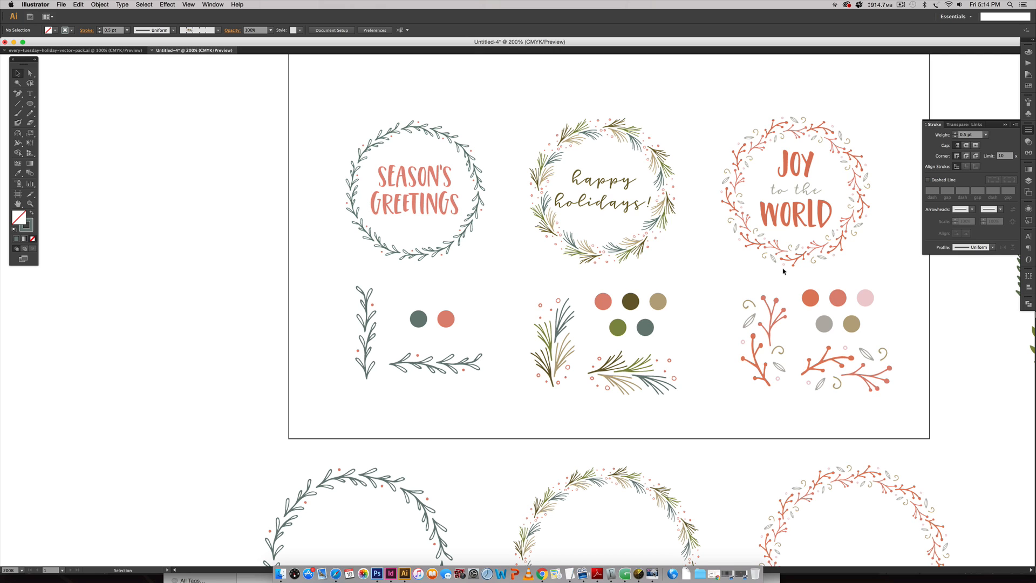
scroll("down", 3)
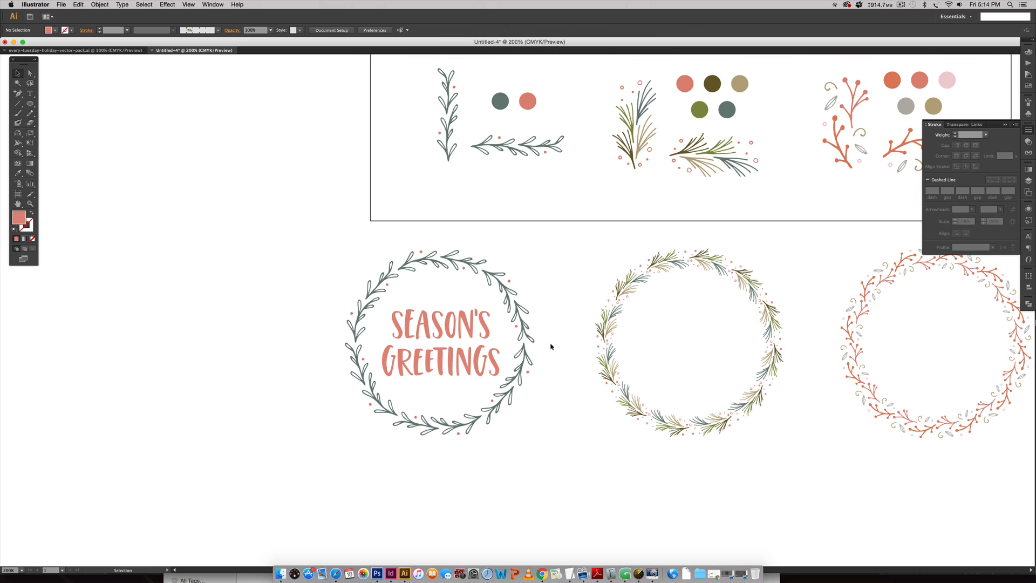
left_click_drag(436, 344, 436, 346)
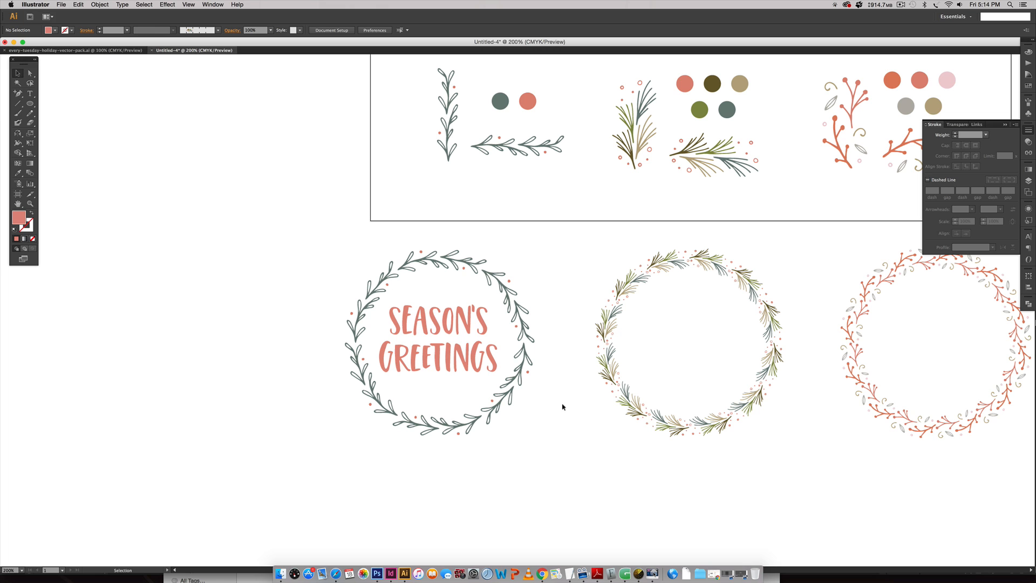
key("space")
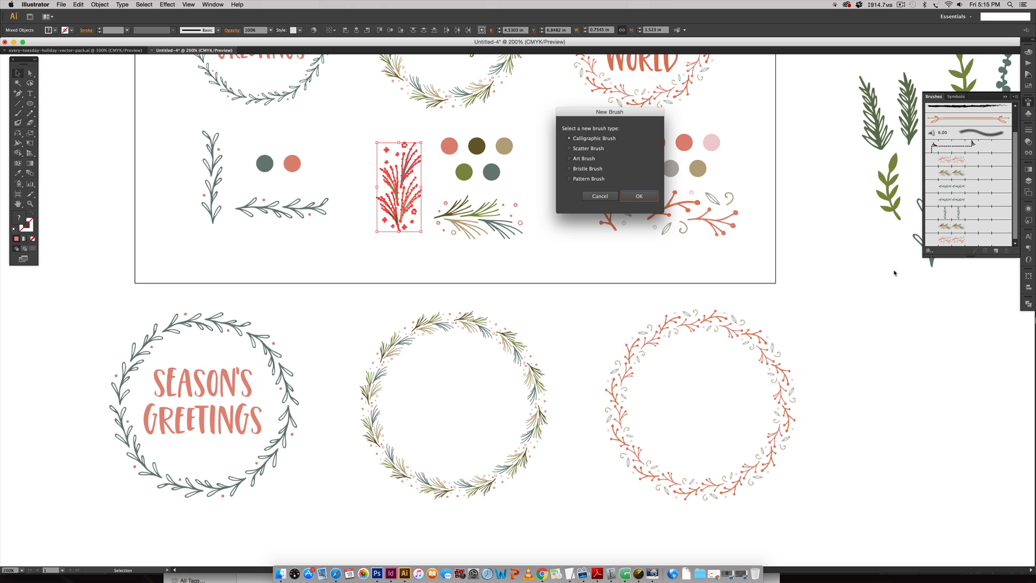
- Create a Pattern Brush from the vertical pine branch and apply it to the pine wreath circle
left_click(639, 196)
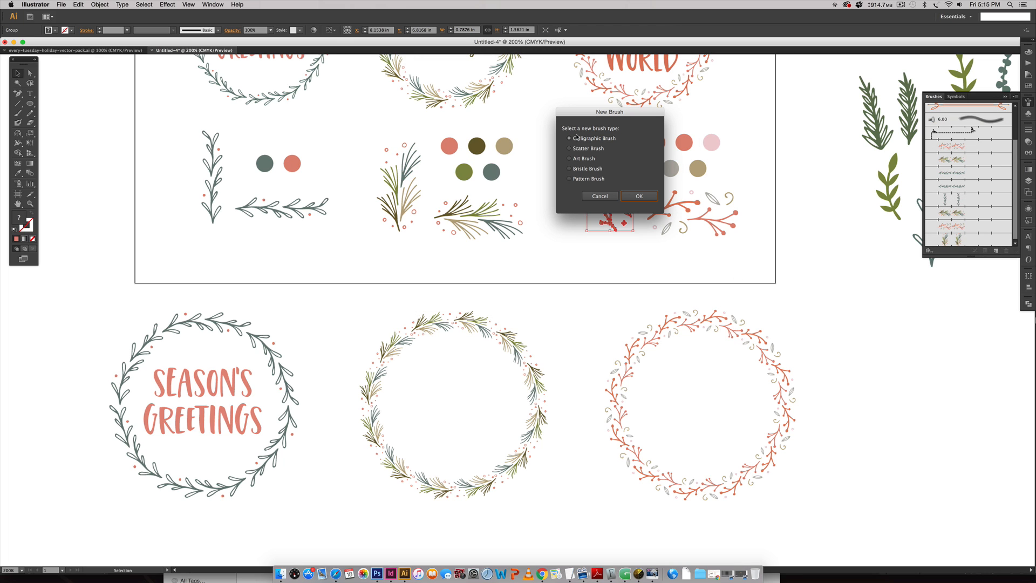
left_click(639, 195)
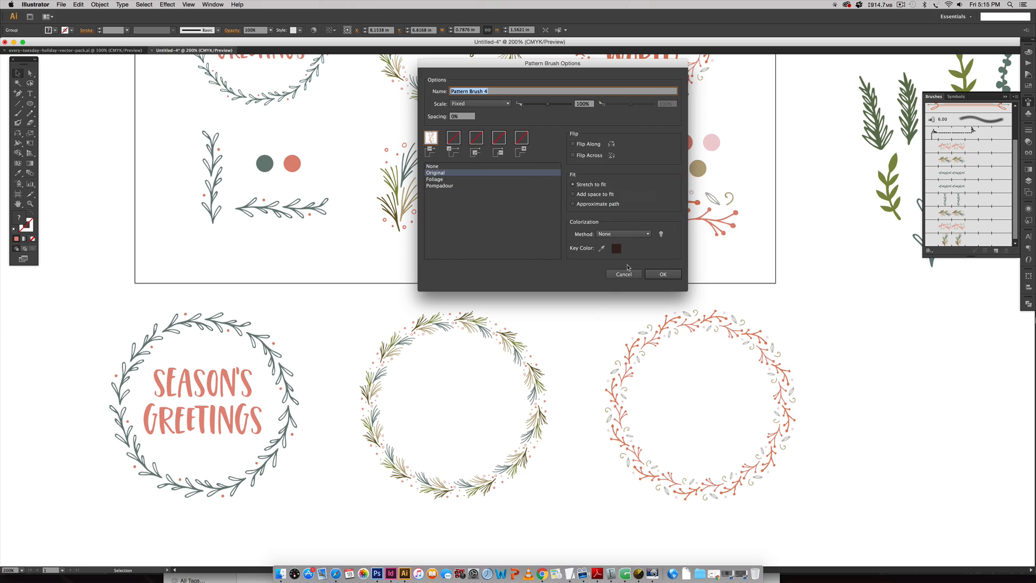
left_click(663, 274)
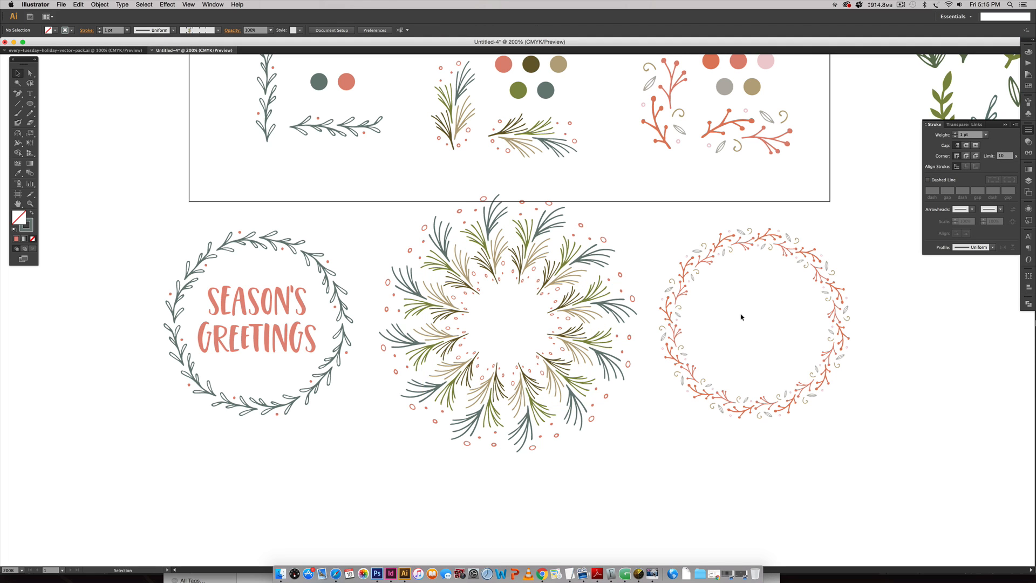
left_click(742, 317)
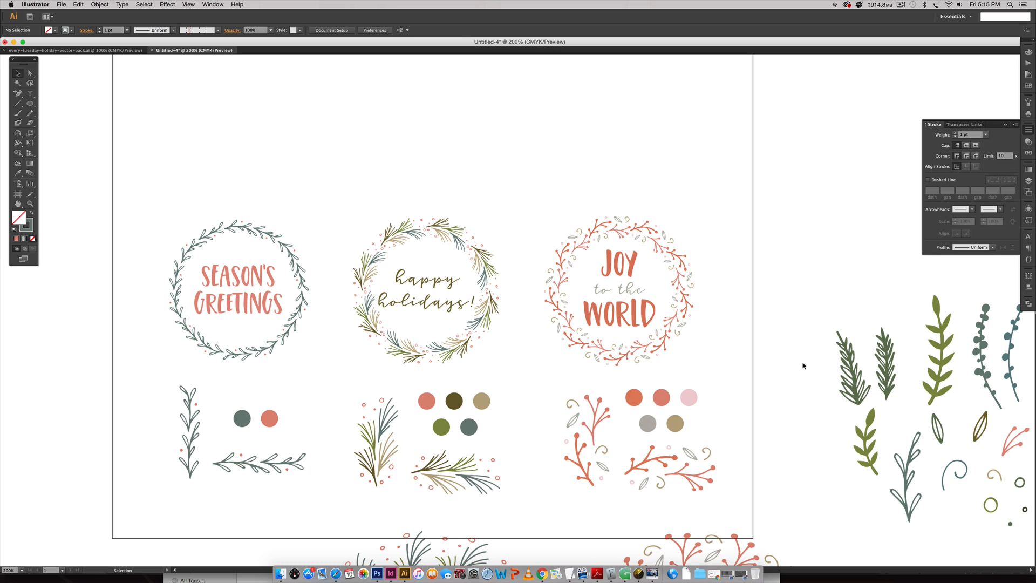
mouse_move(807, 369)
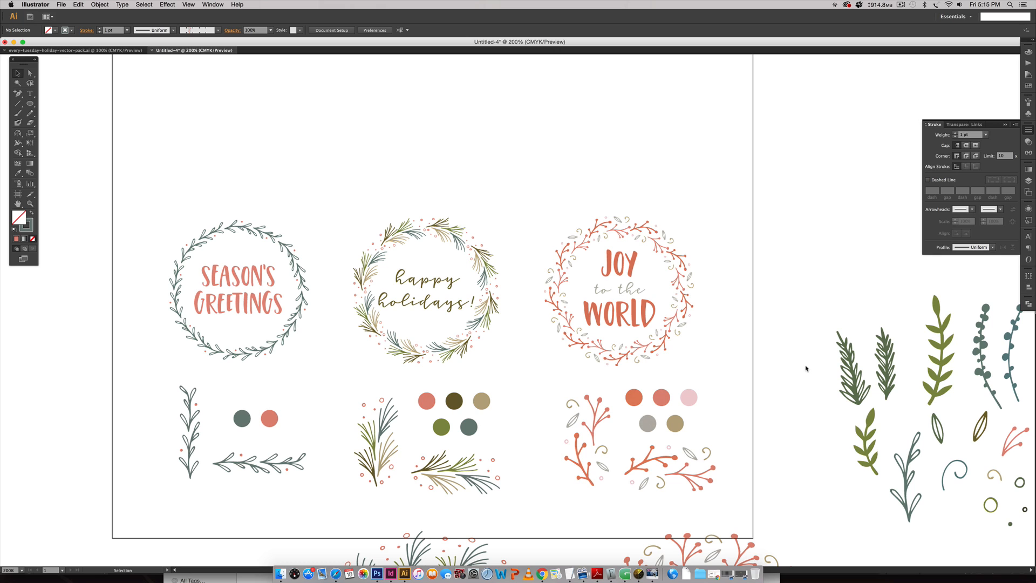